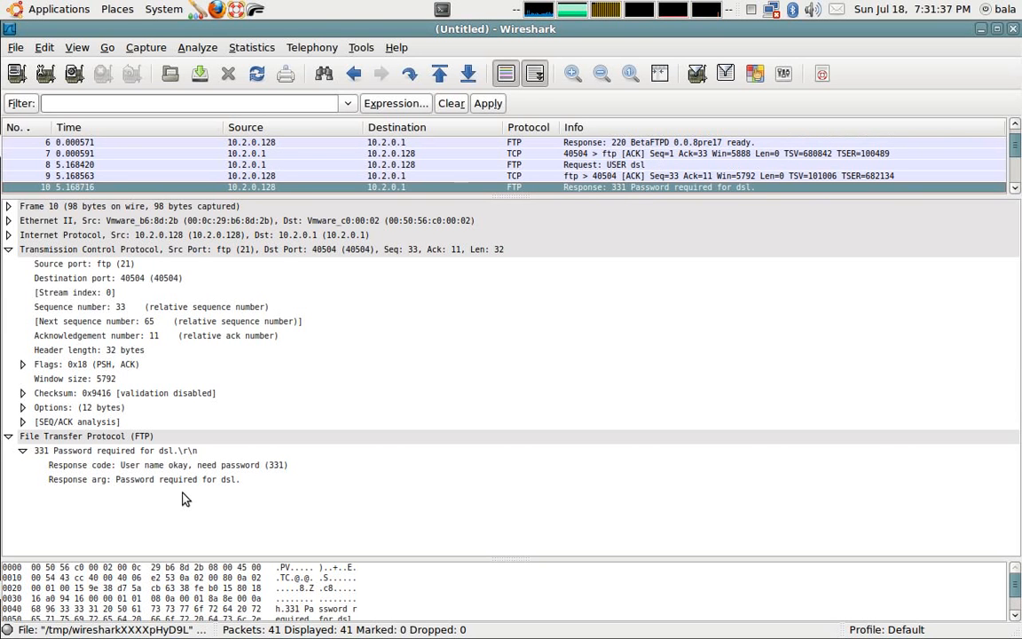
mouse_move(599, 227)
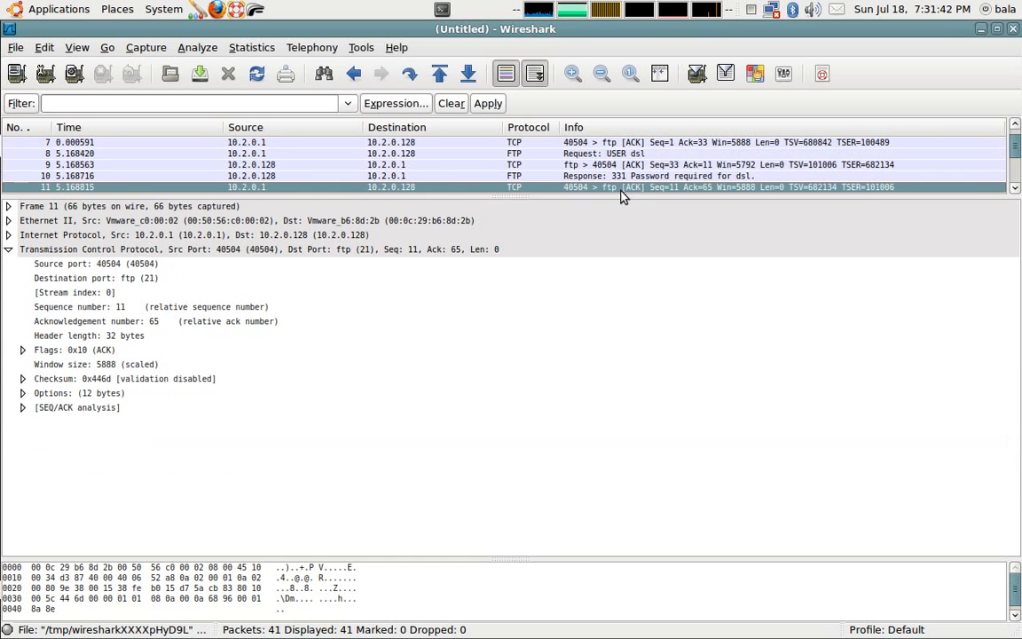
Select the next FTP login packet to view its details
left_click(621, 186)
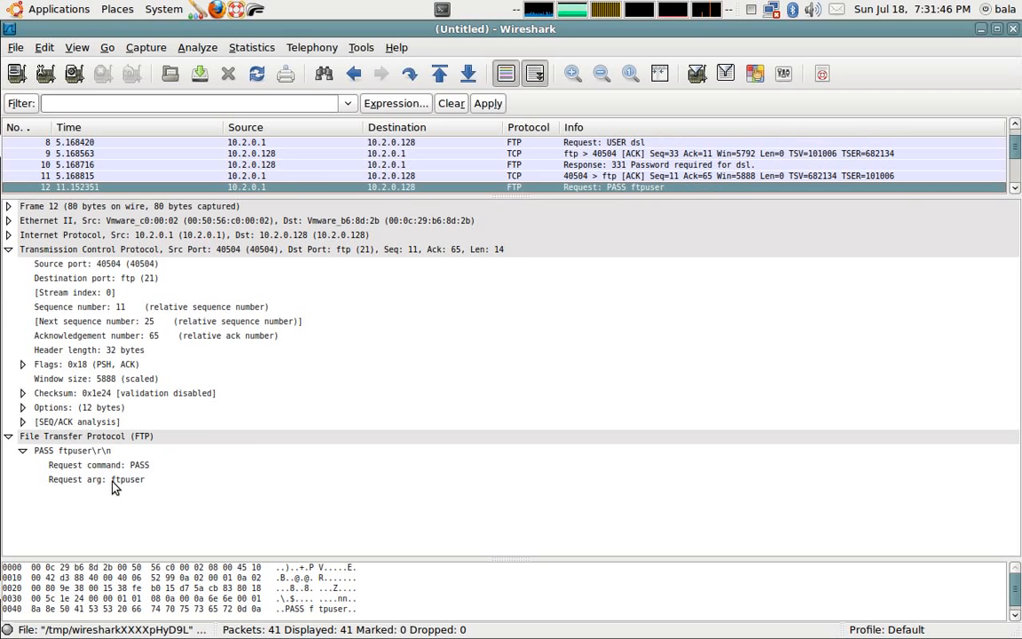
mouse_move(550, 249)
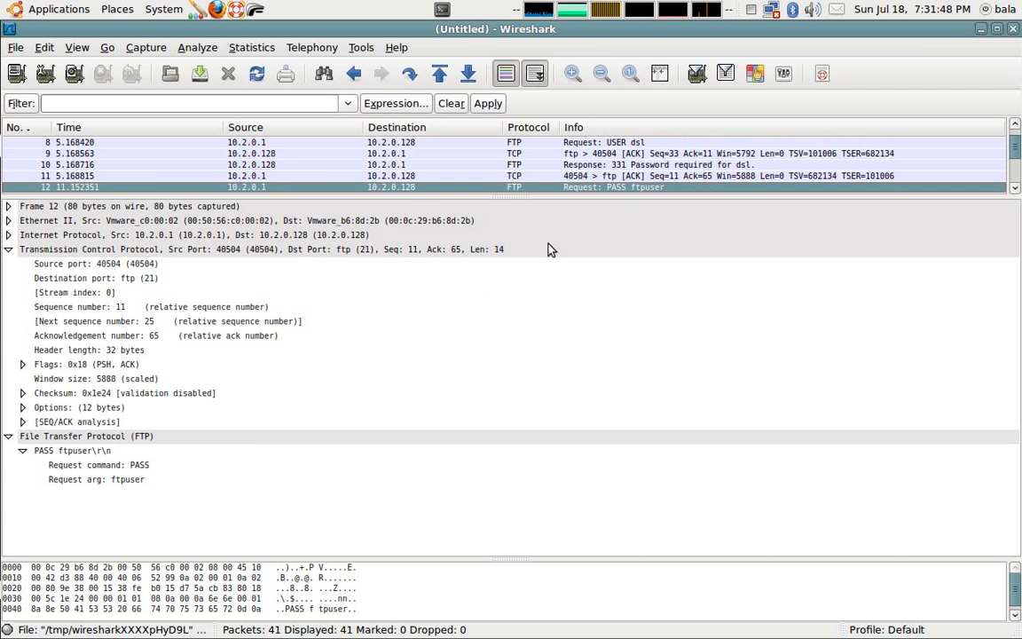
mouse_move(643, 149)
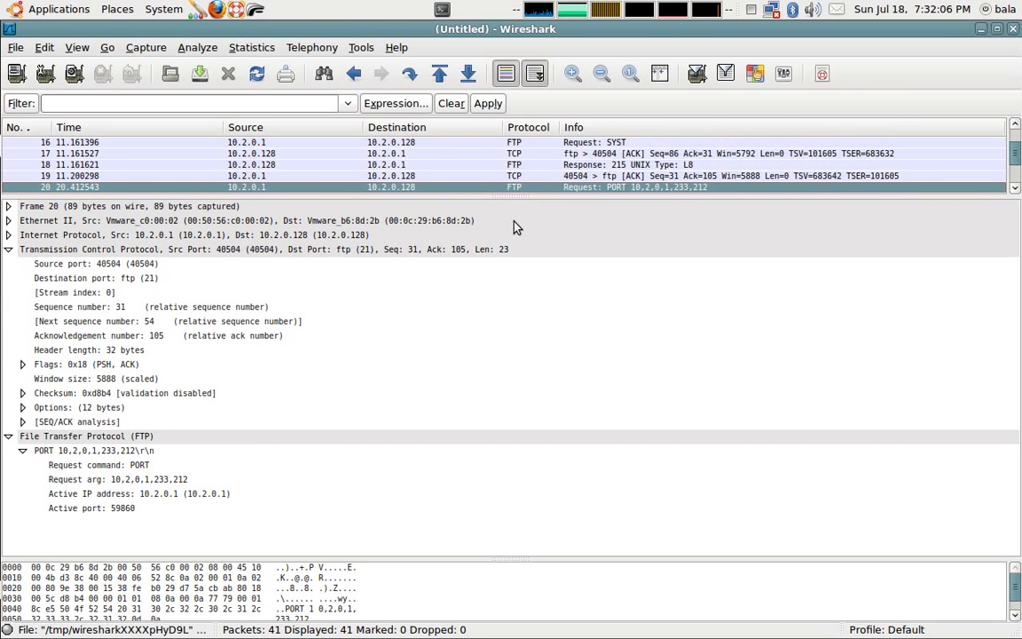
mouse_move(246, 195)
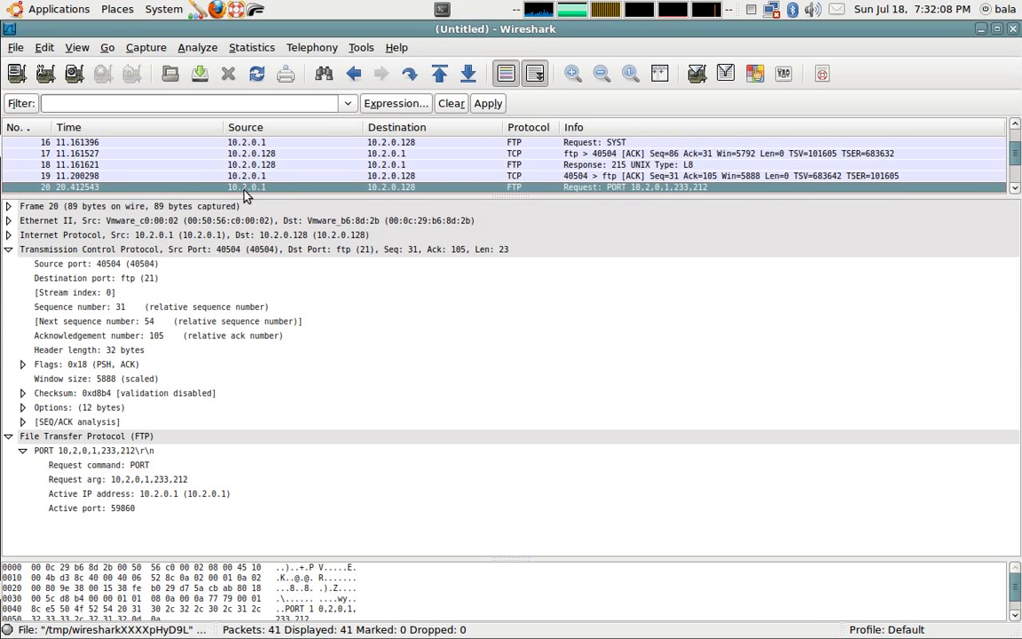
mouse_move(275, 188)
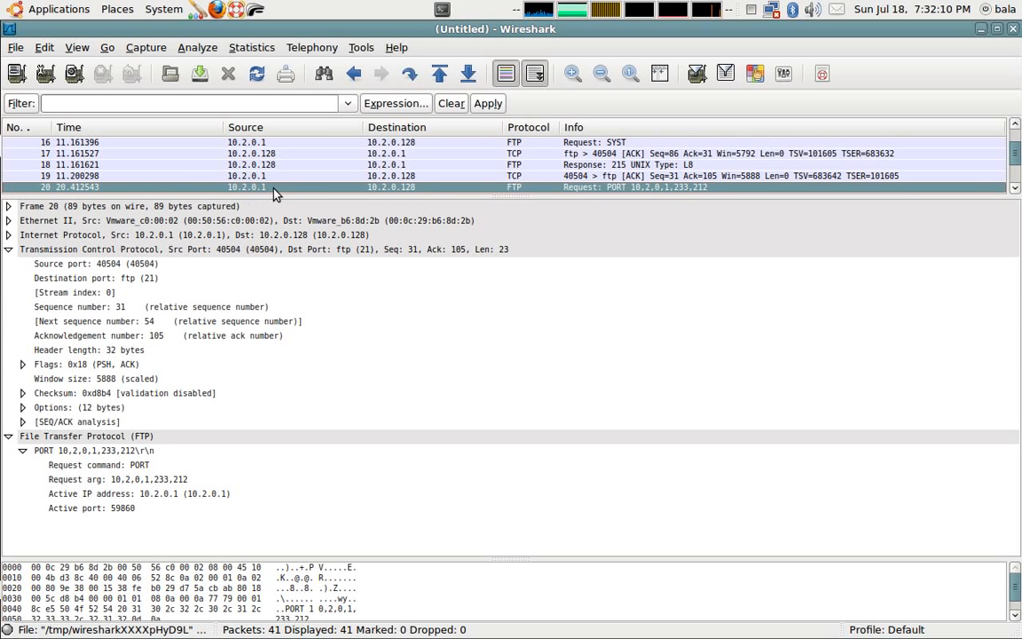
mouse_move(363, 197)
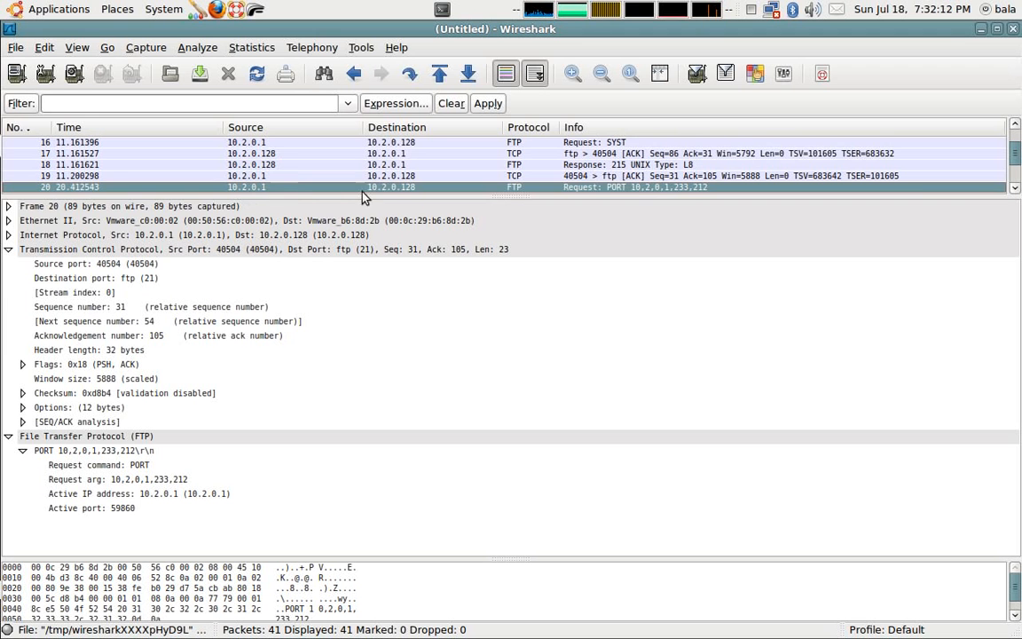
mouse_move(411, 195)
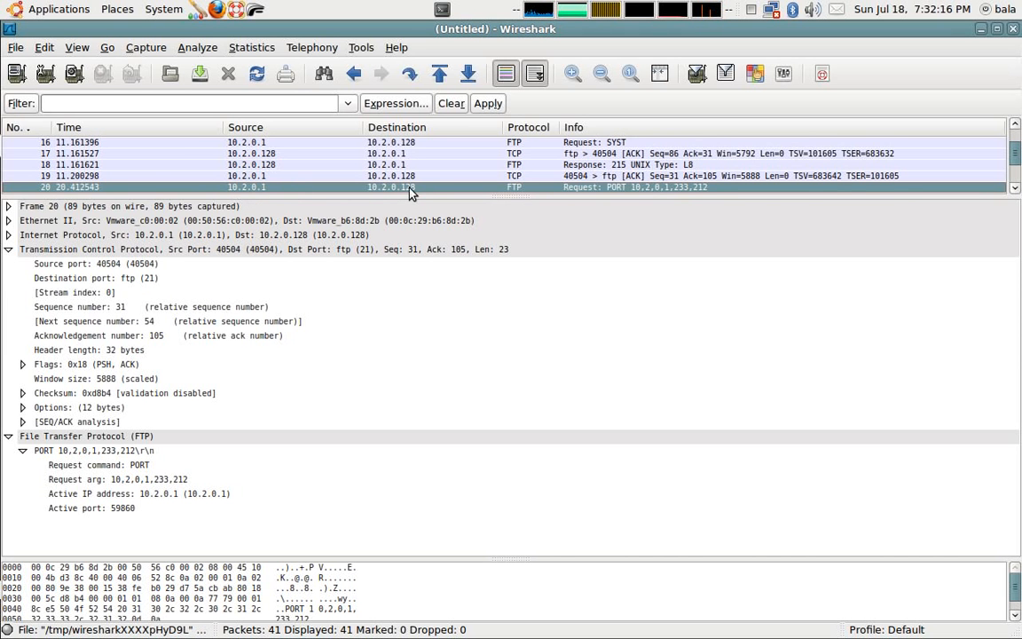
mouse_move(160, 291)
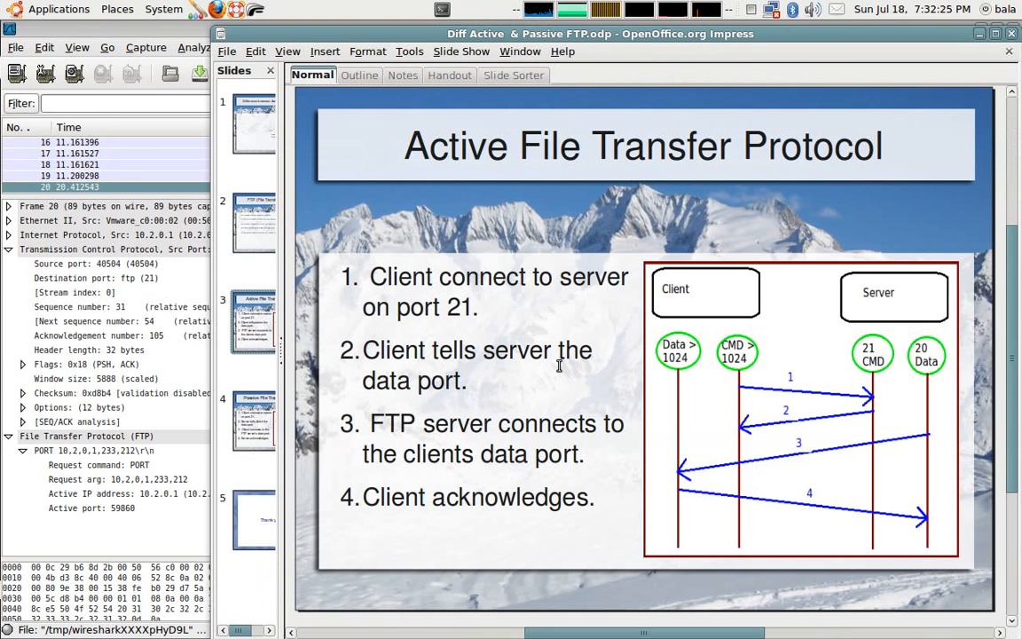
mouse_move(868, 397)
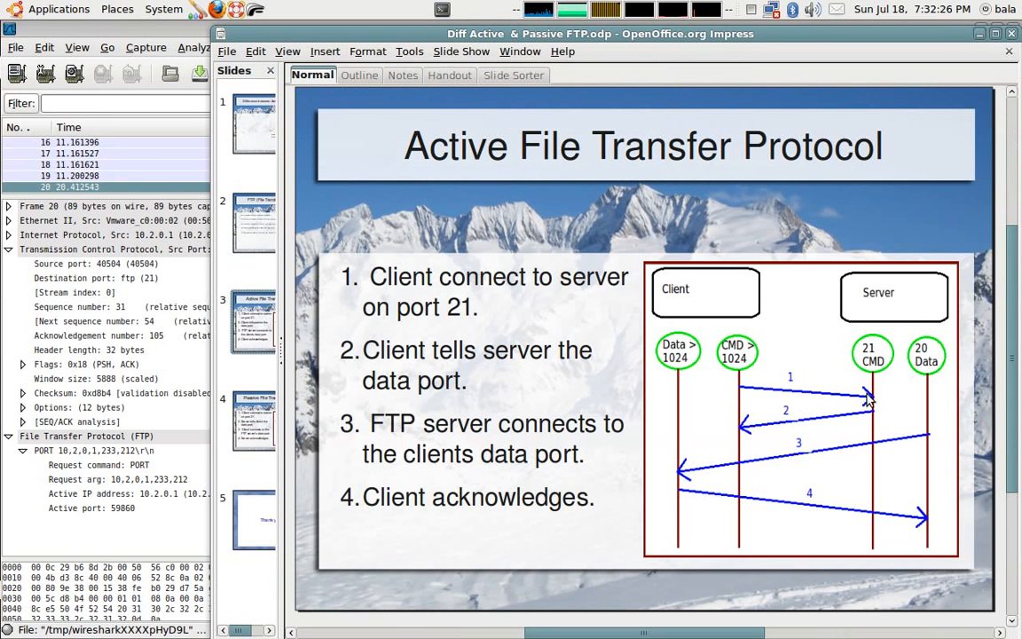
mouse_move(862, 397)
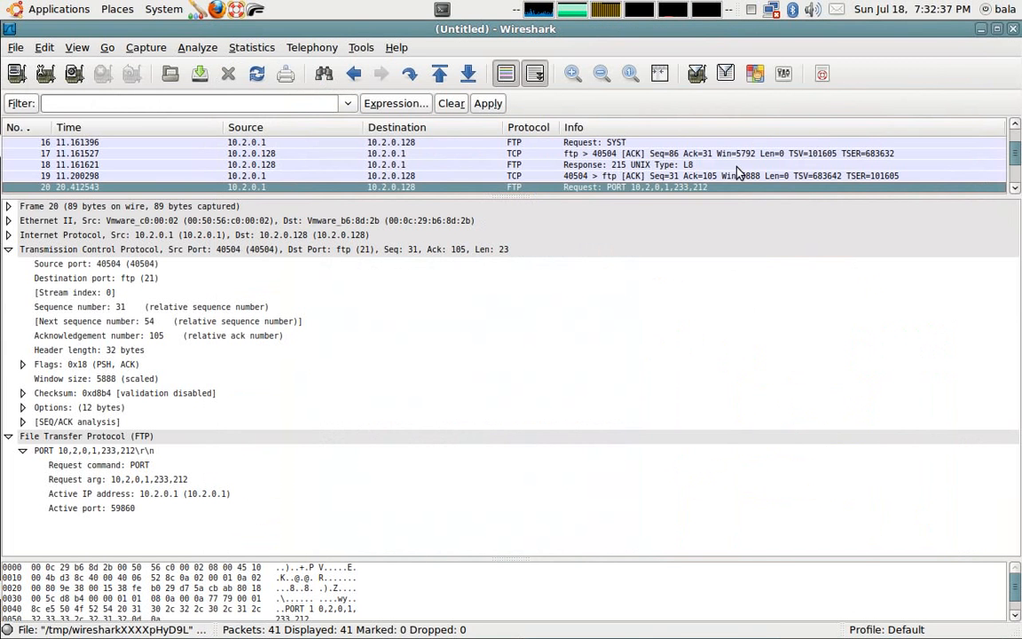
mouse_move(309, 195)
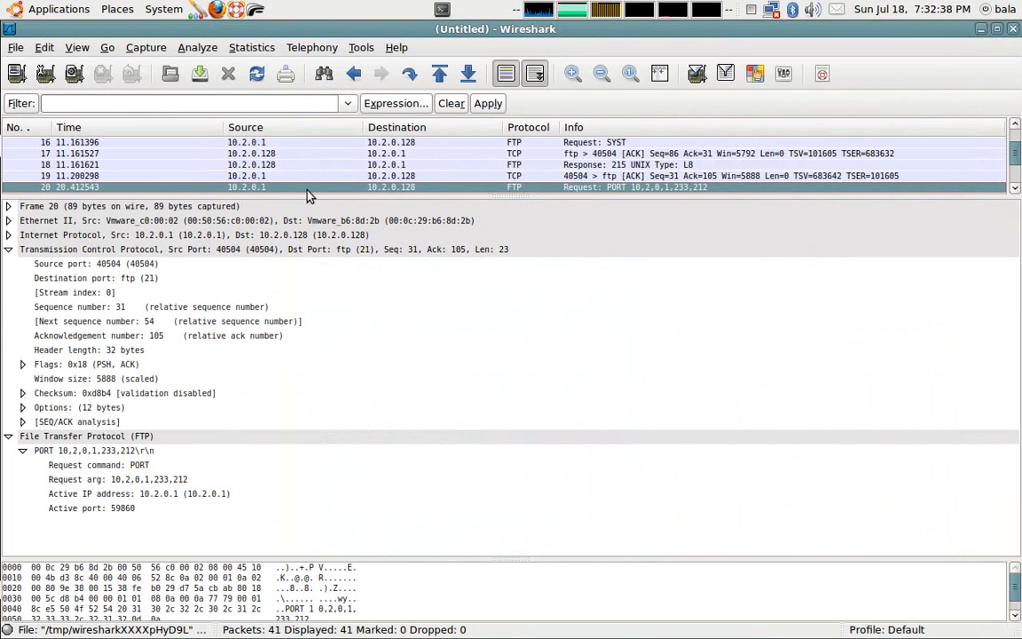
mouse_move(625, 196)
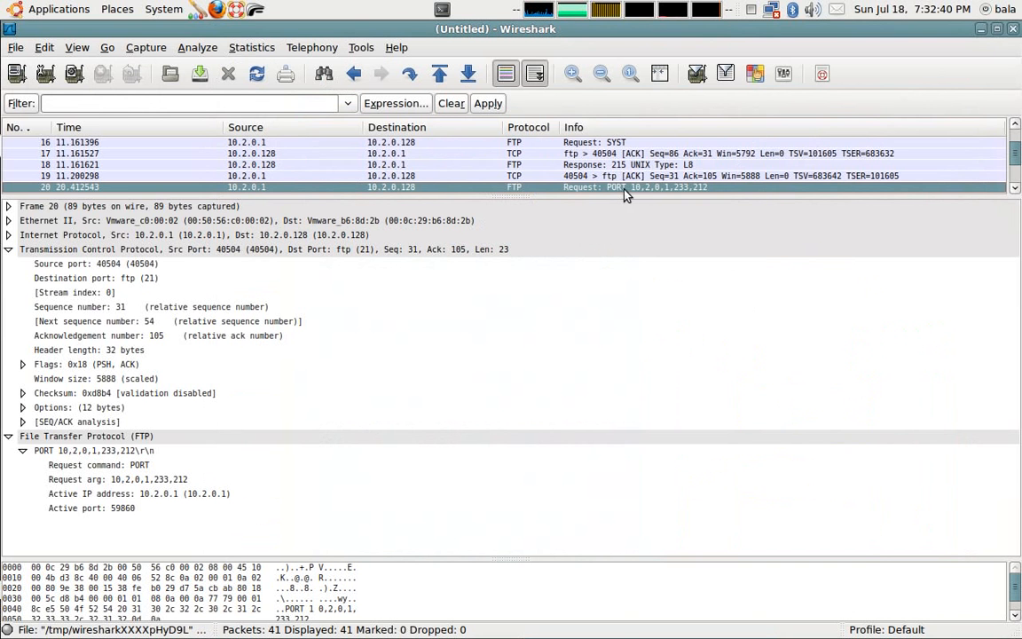
mouse_move(632, 193)
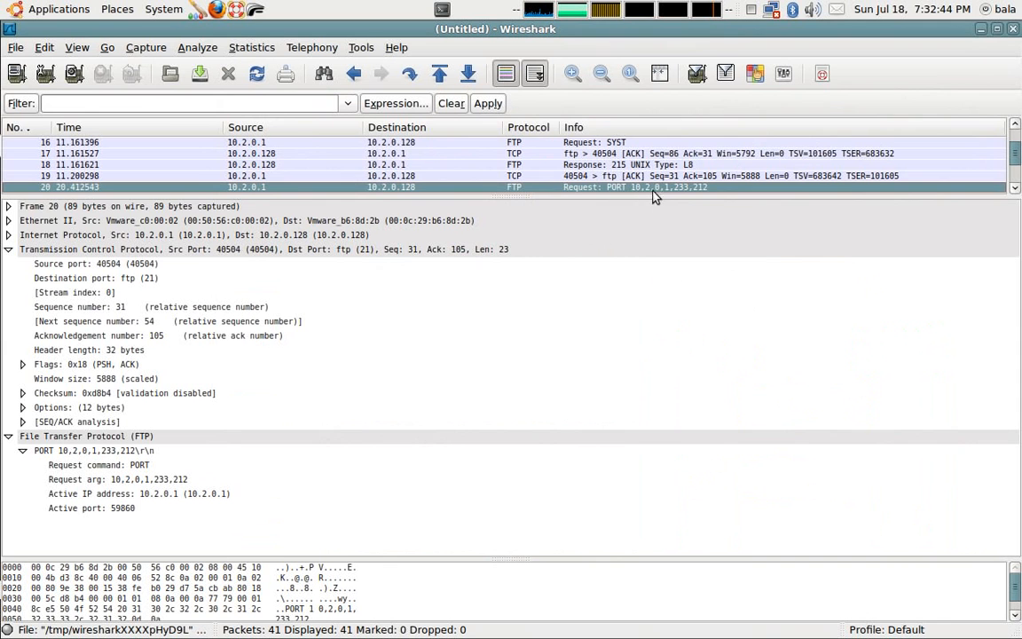
mouse_move(263, 196)
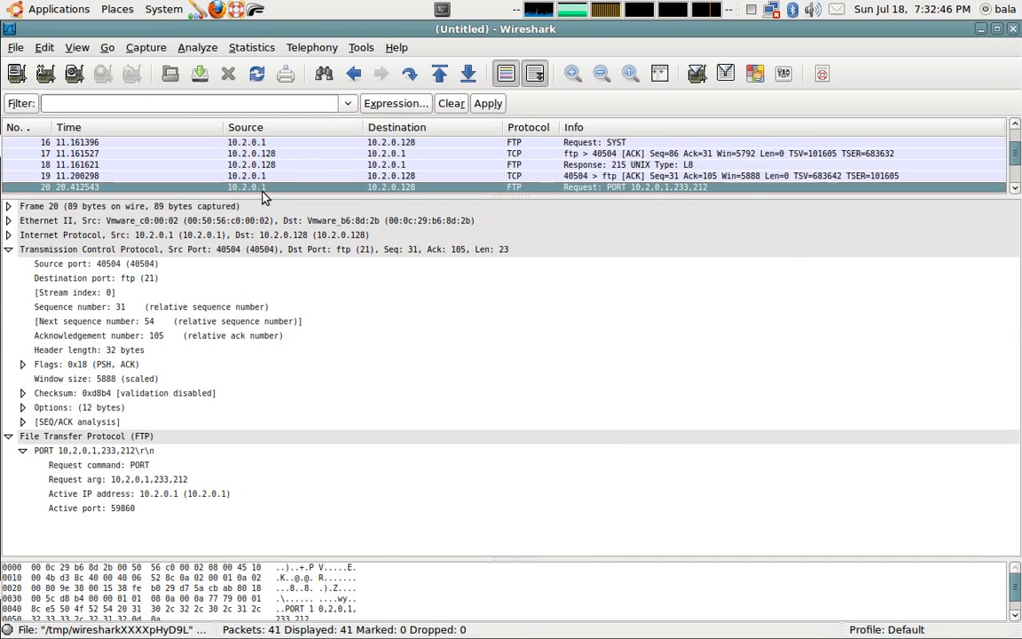
mouse_move(700, 197)
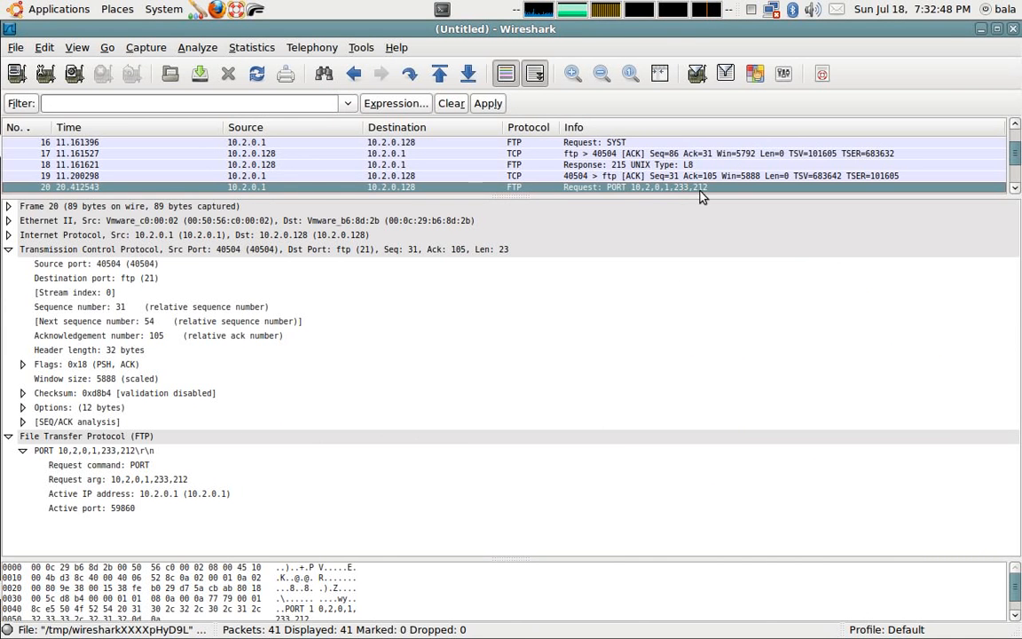
mouse_move(61, 282)
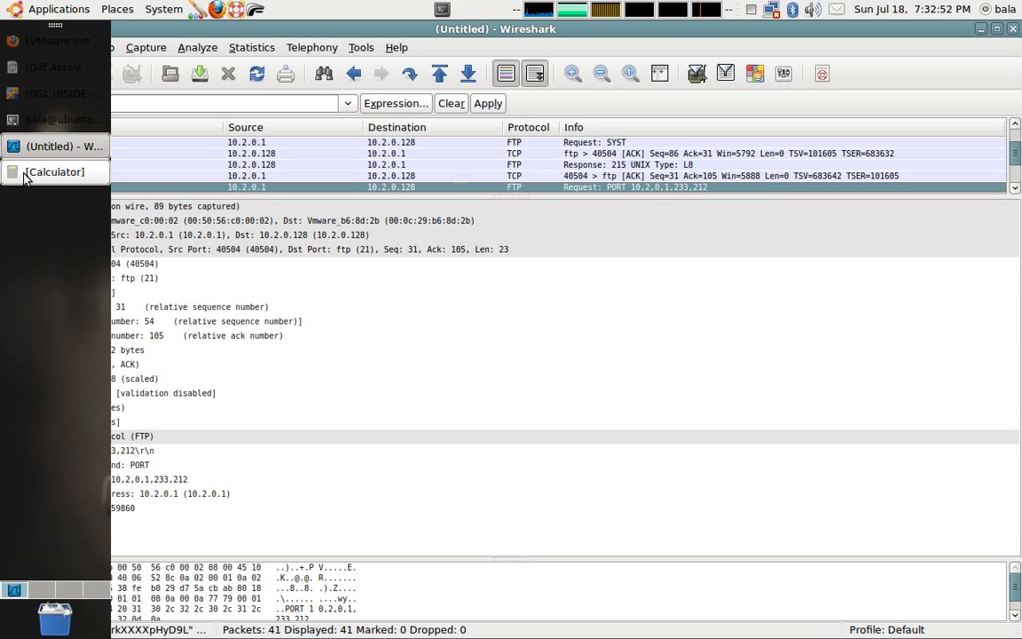
Compute 233 × 256 = 59648, then add 212 to reach 59860, the active data port
left_click(55, 170)
type("233")
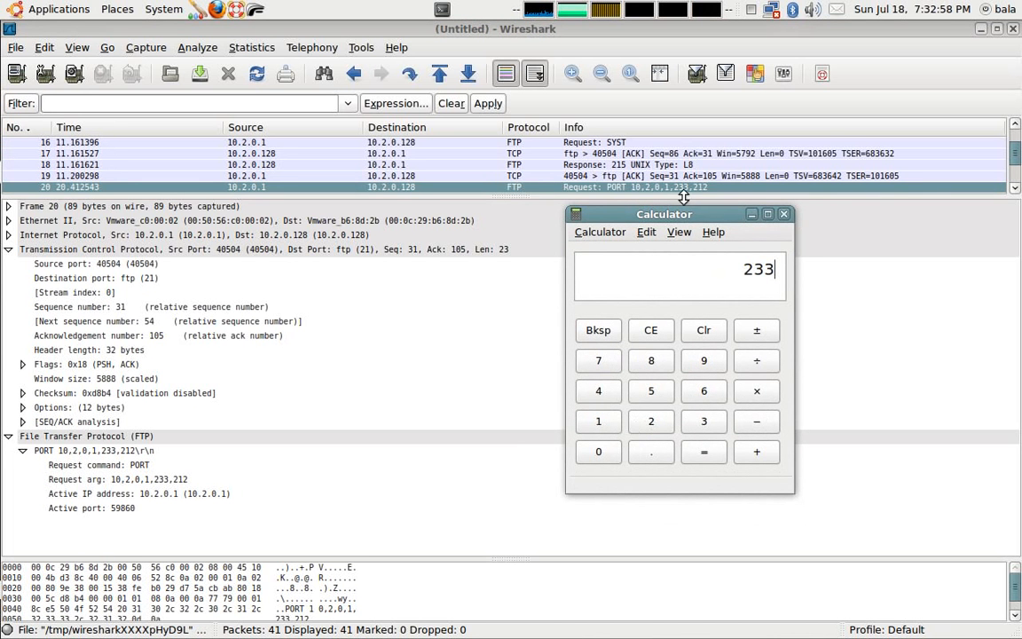
left_click(755, 392)
type("×25")
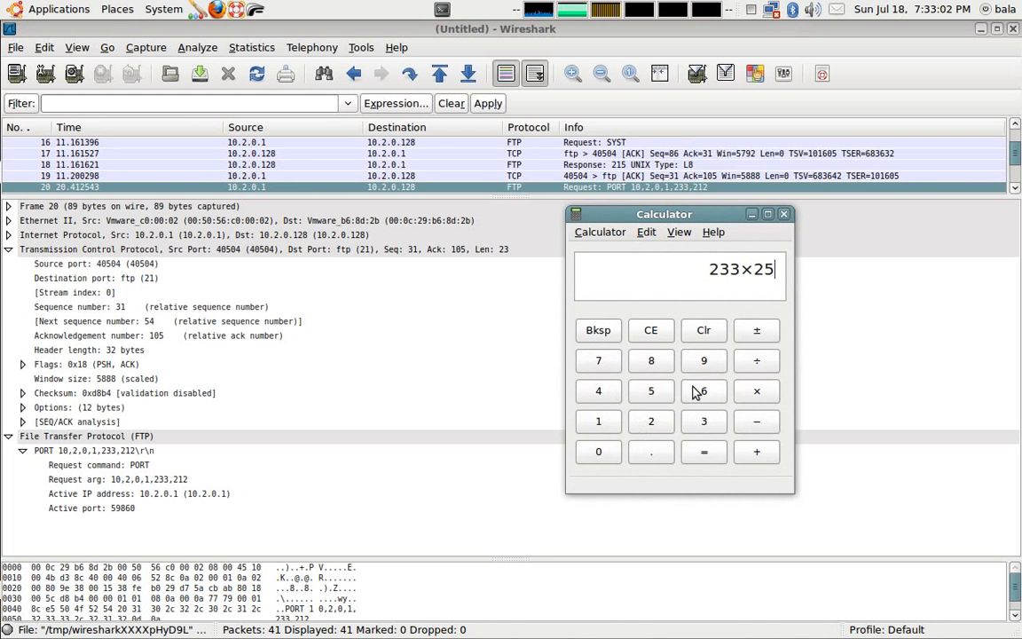
left_click(702, 452)
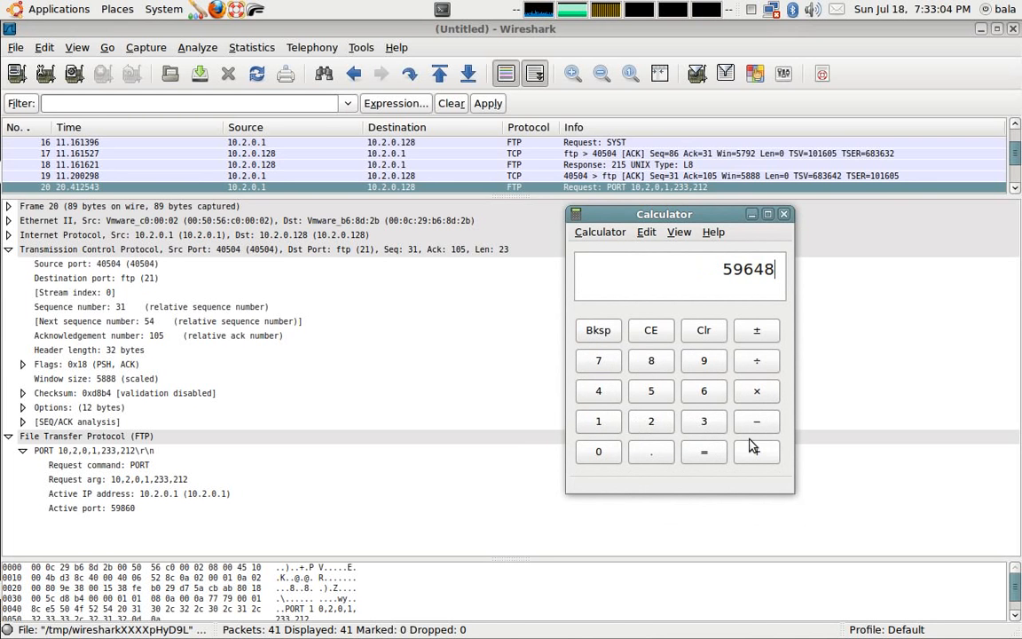
left_click(756, 452)
type("+212")
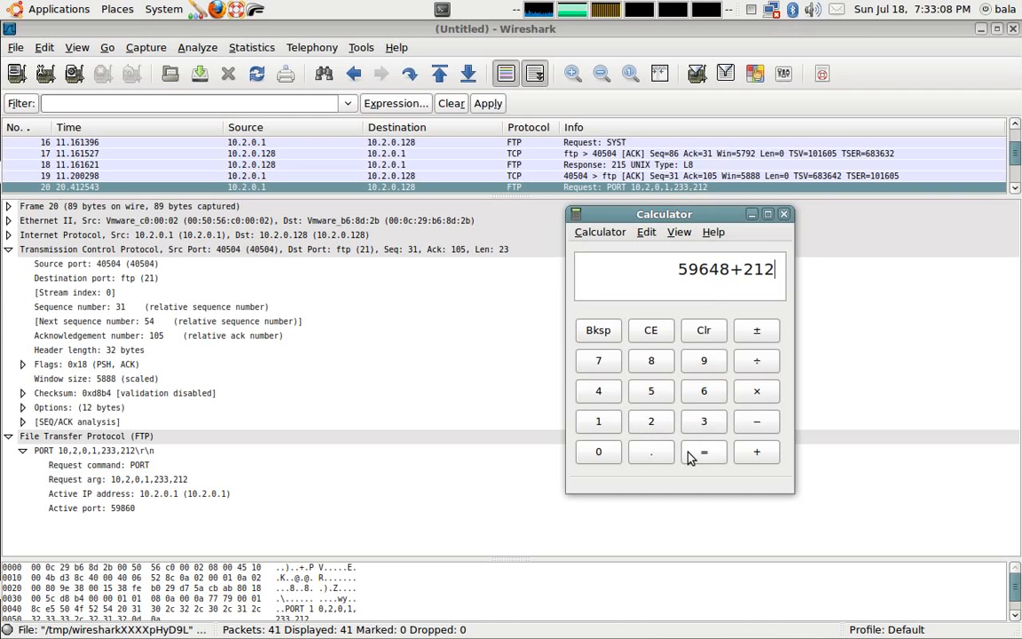
left_click(702, 452)
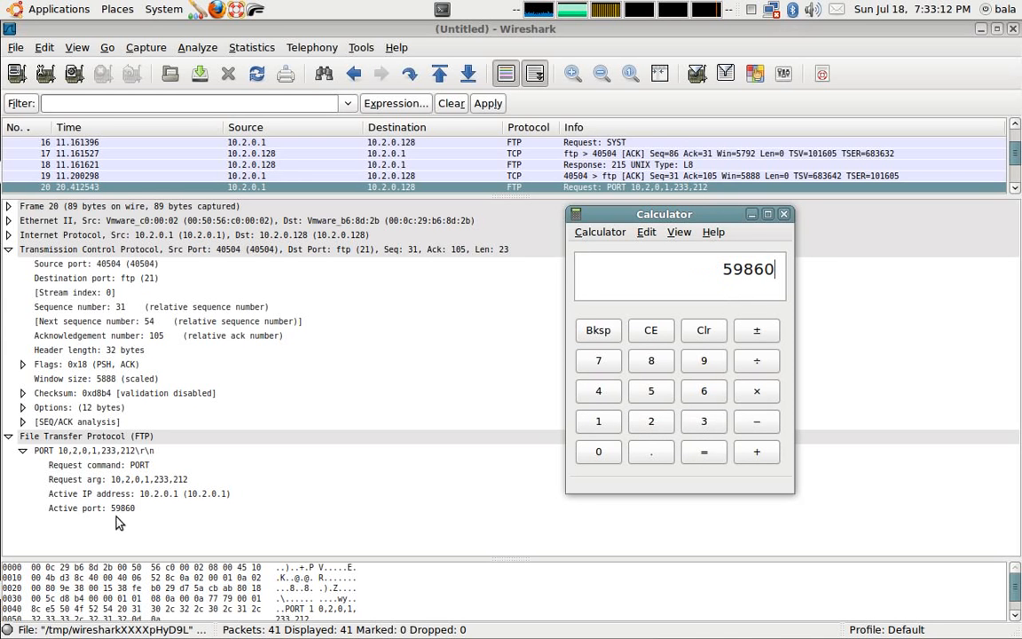
mouse_move(518, 362)
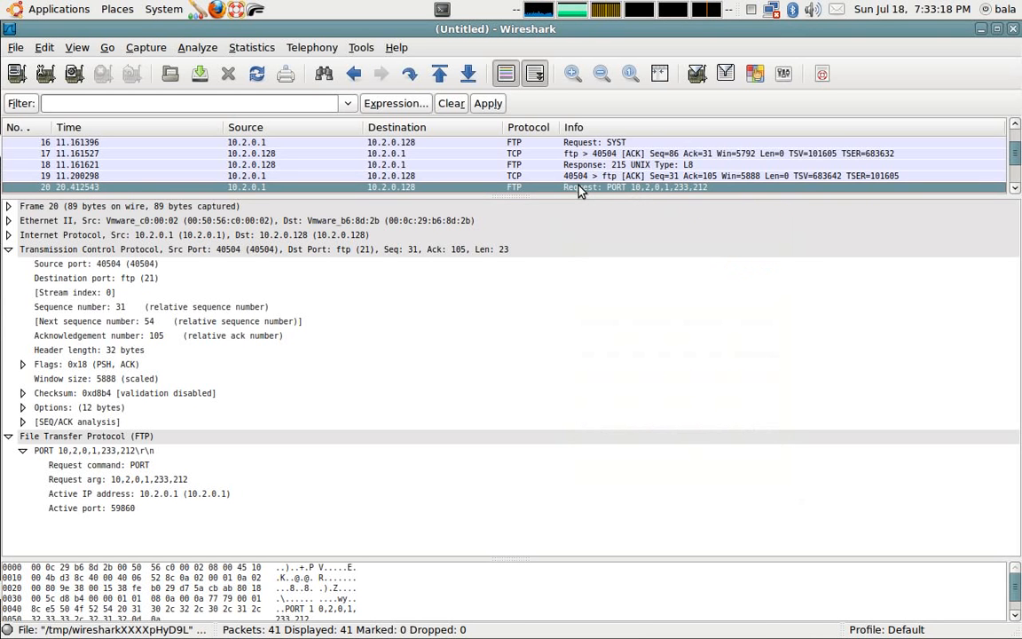
mouse_move(504, 305)
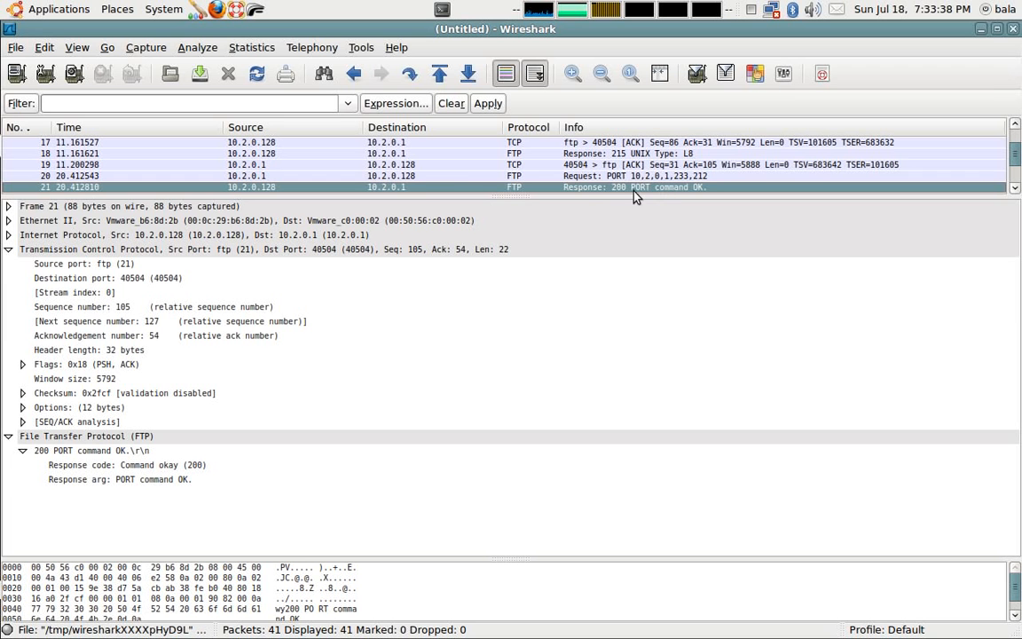
mouse_move(535, 195)
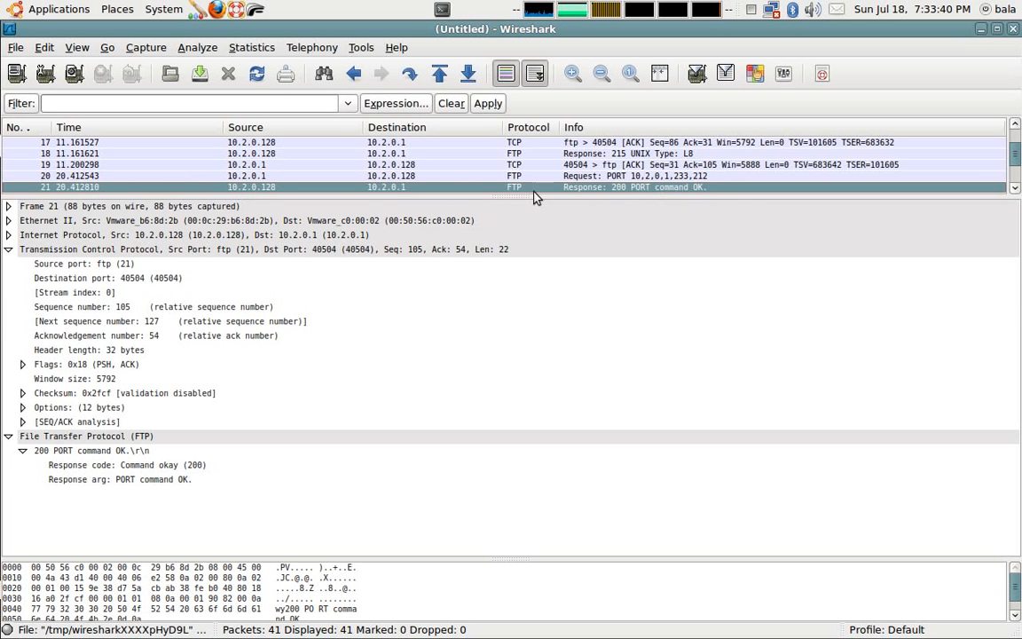
mouse_move(592, 195)
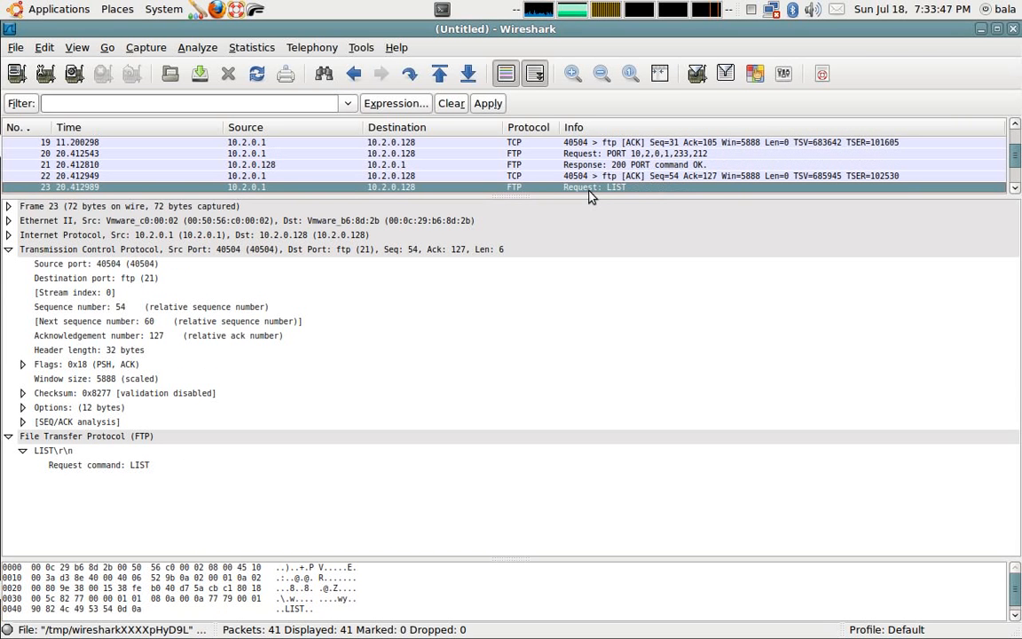
mouse_move(619, 192)
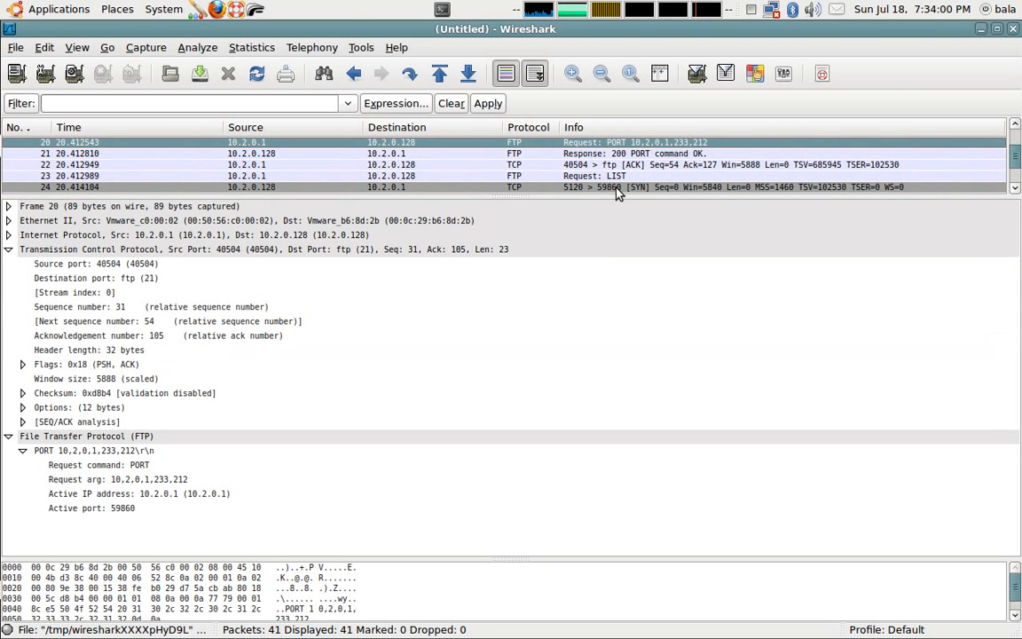
mouse_move(132, 523)
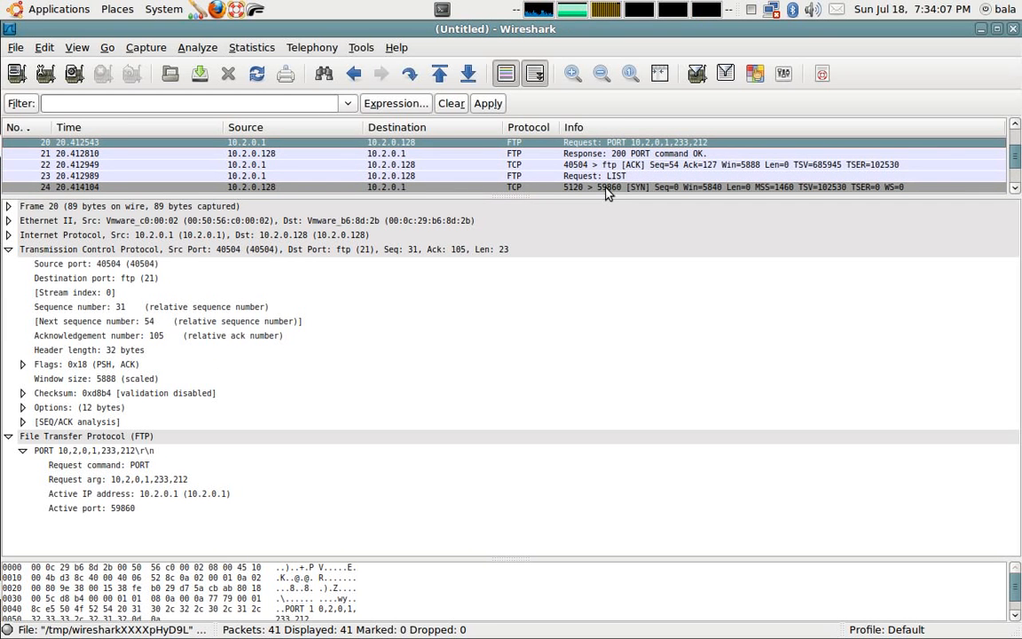
mouse_move(380, 227)
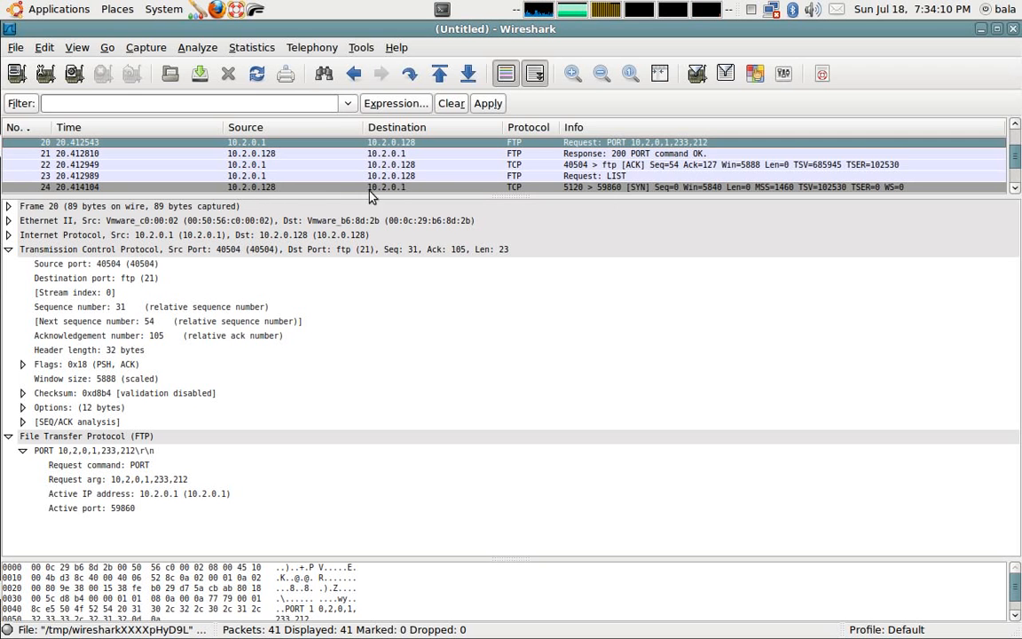
mouse_move(618, 194)
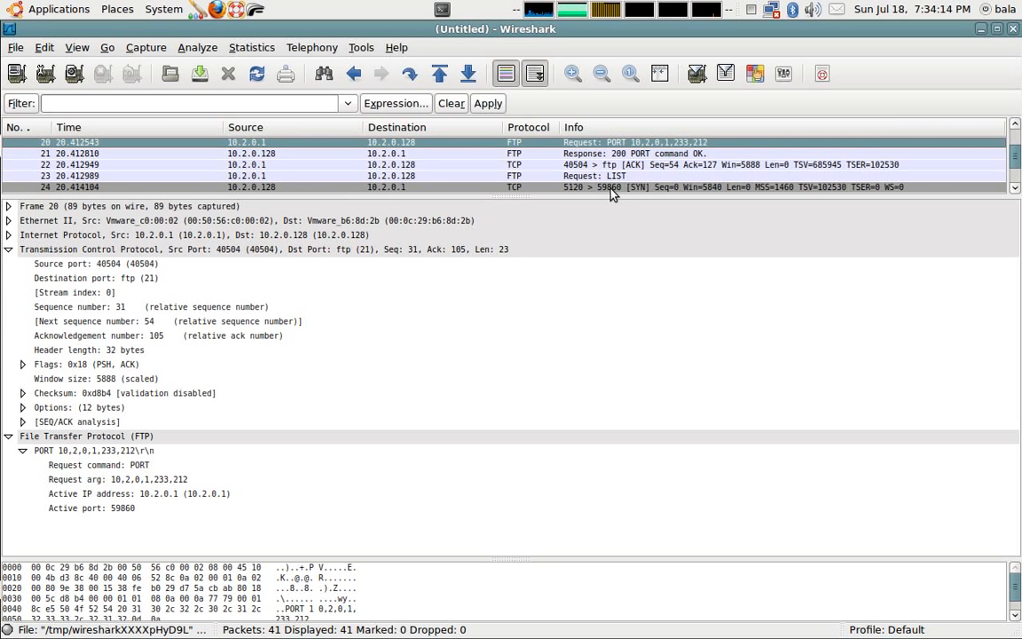
mouse_move(257, 149)
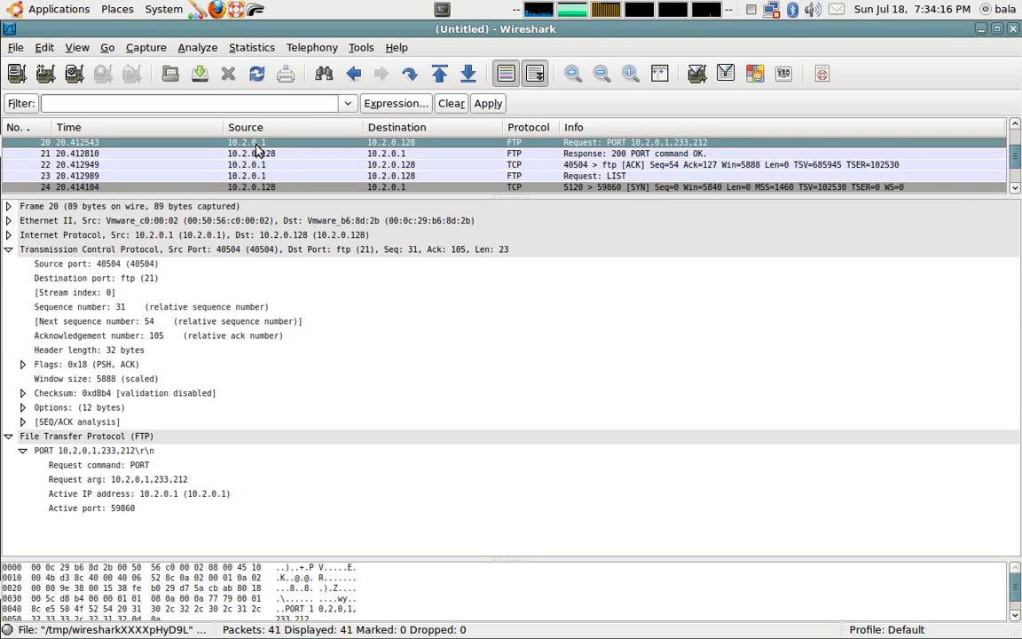
mouse_move(401, 142)
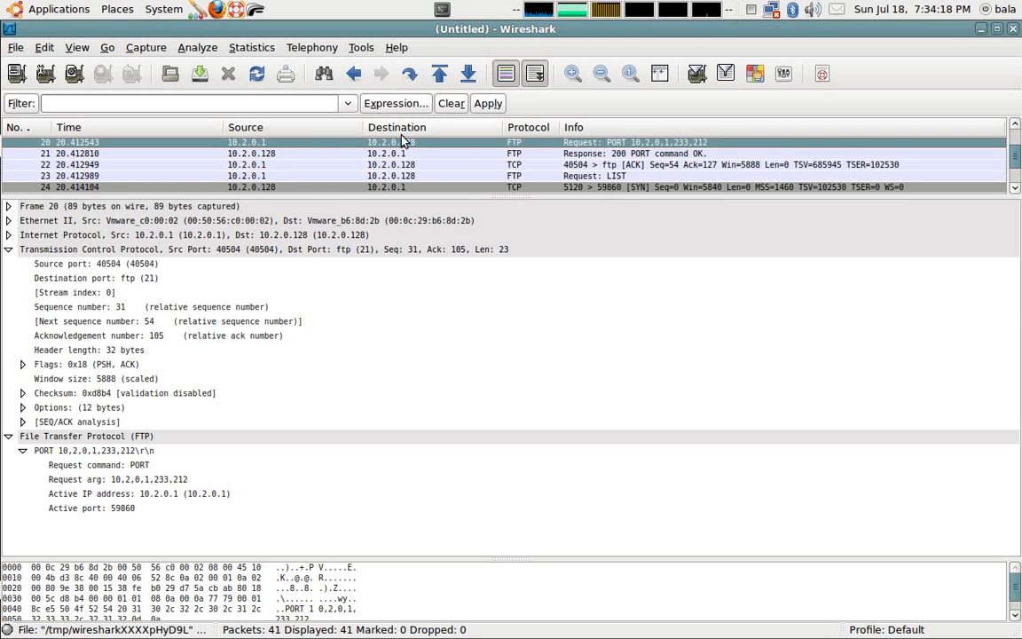
mouse_move(401, 188)
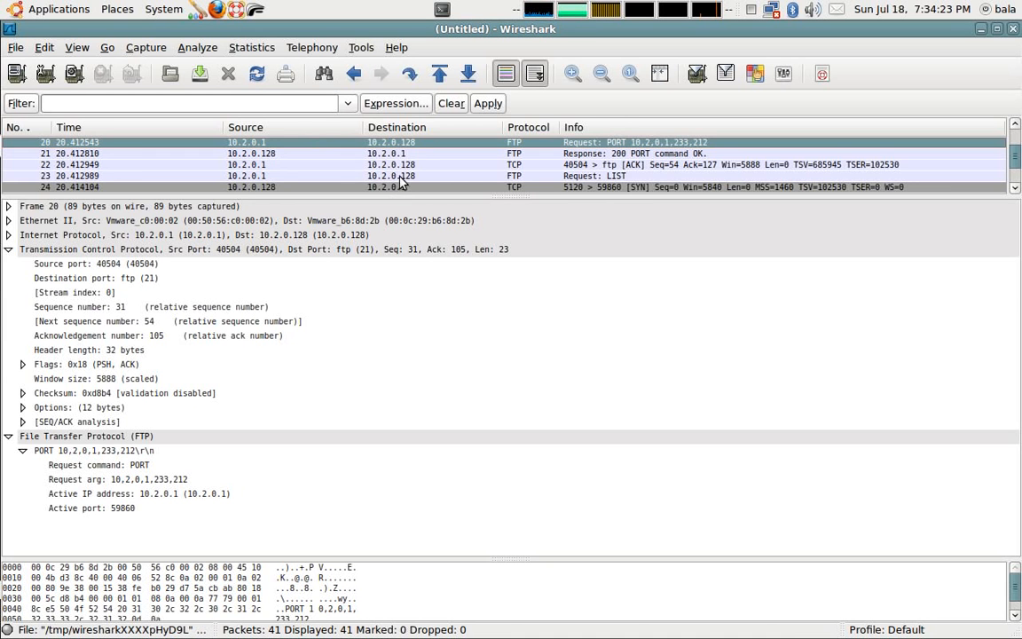
Inspect the SYN opening the data connection to port 59860, then the session-closing packets
left_click(400, 176)
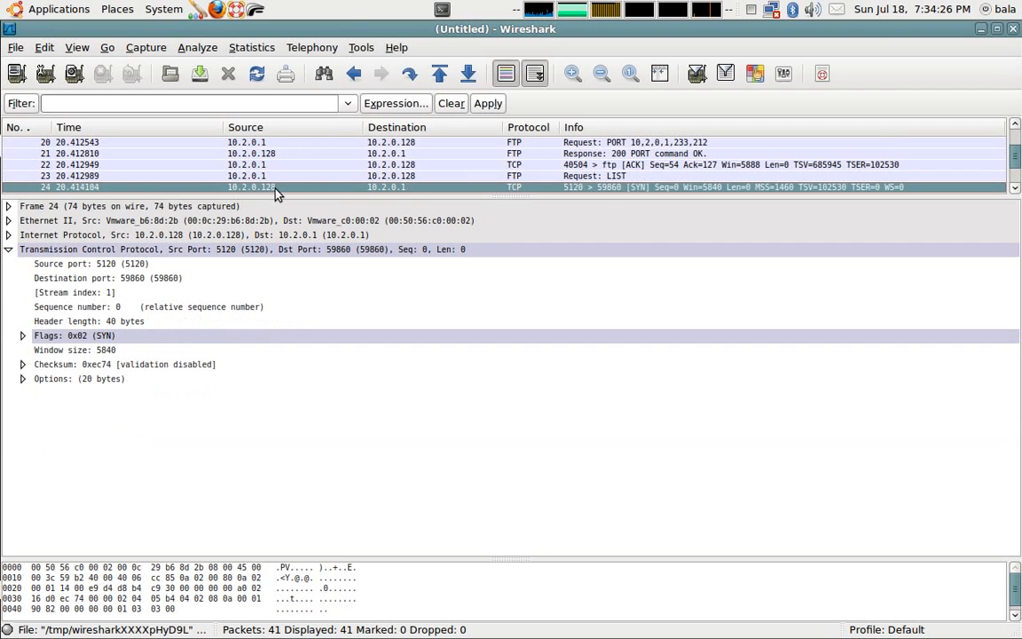
mouse_move(135, 289)
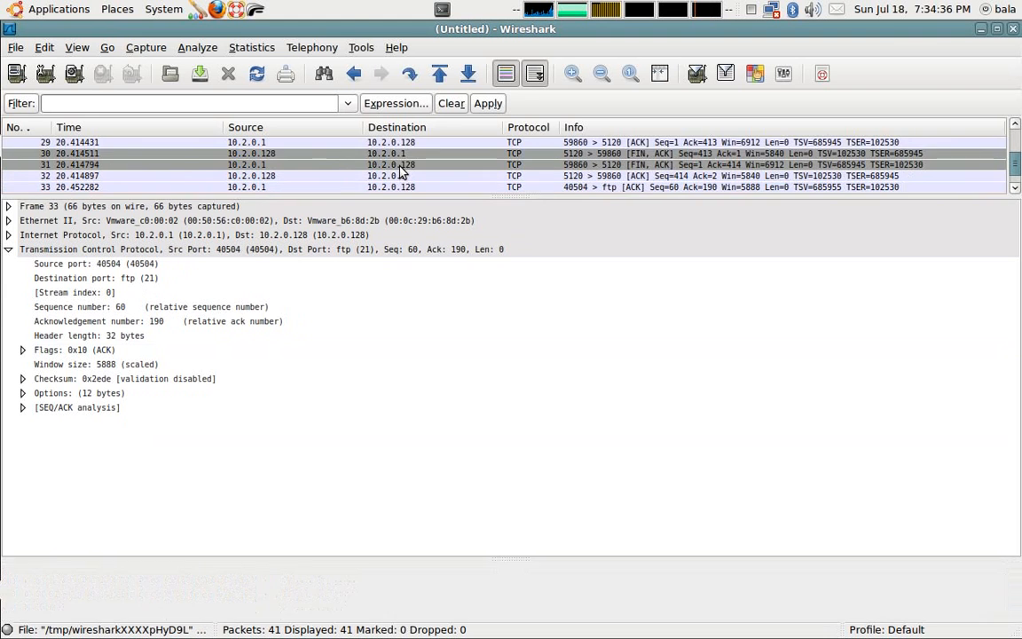
left_click(390, 188)
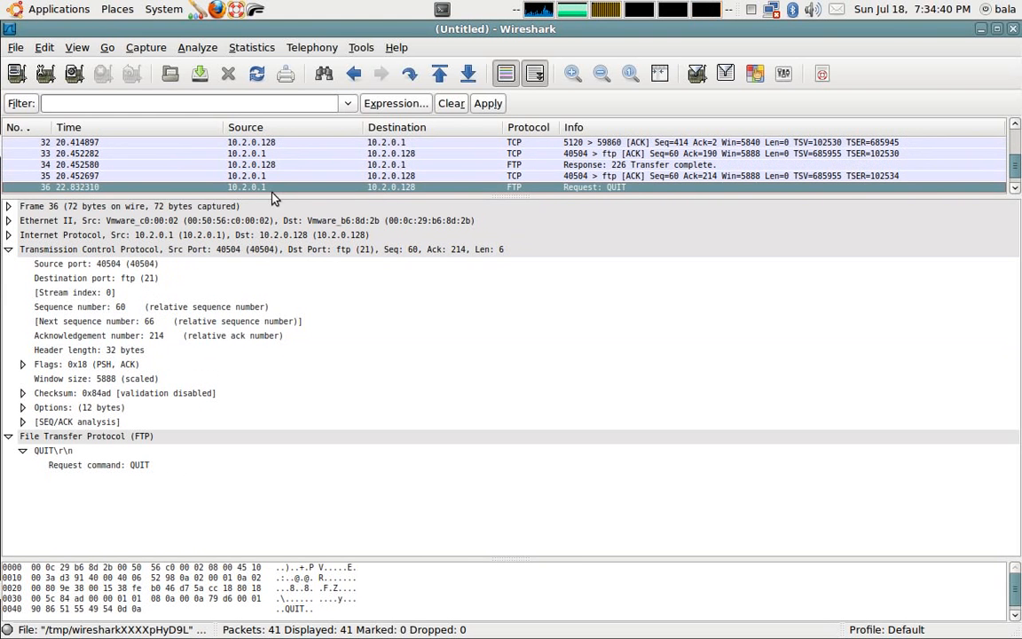
mouse_move(426, 183)
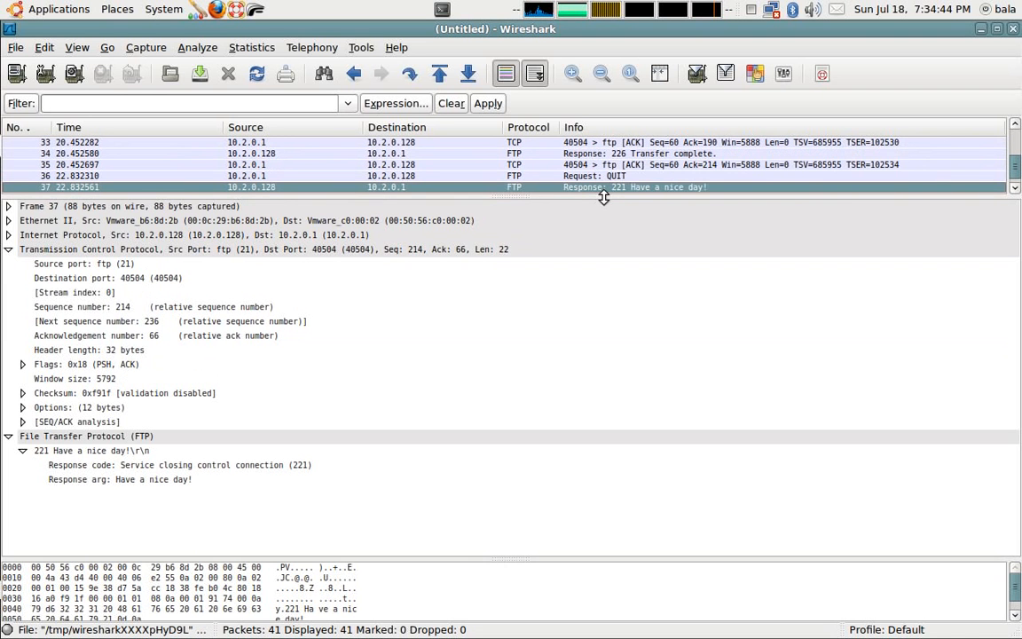
mouse_move(432, 224)
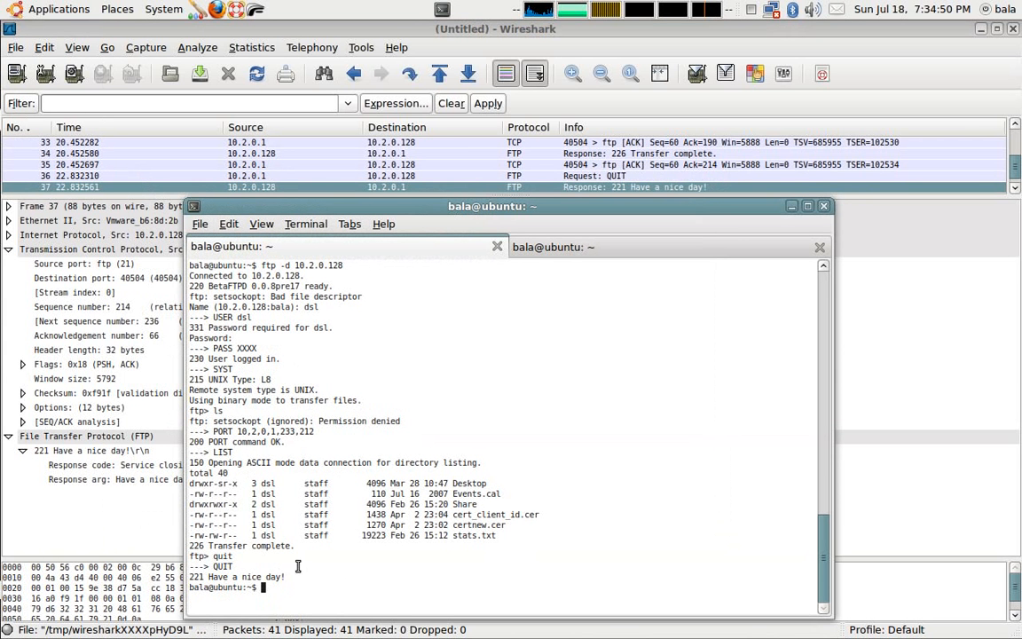
mouse_move(88, 359)
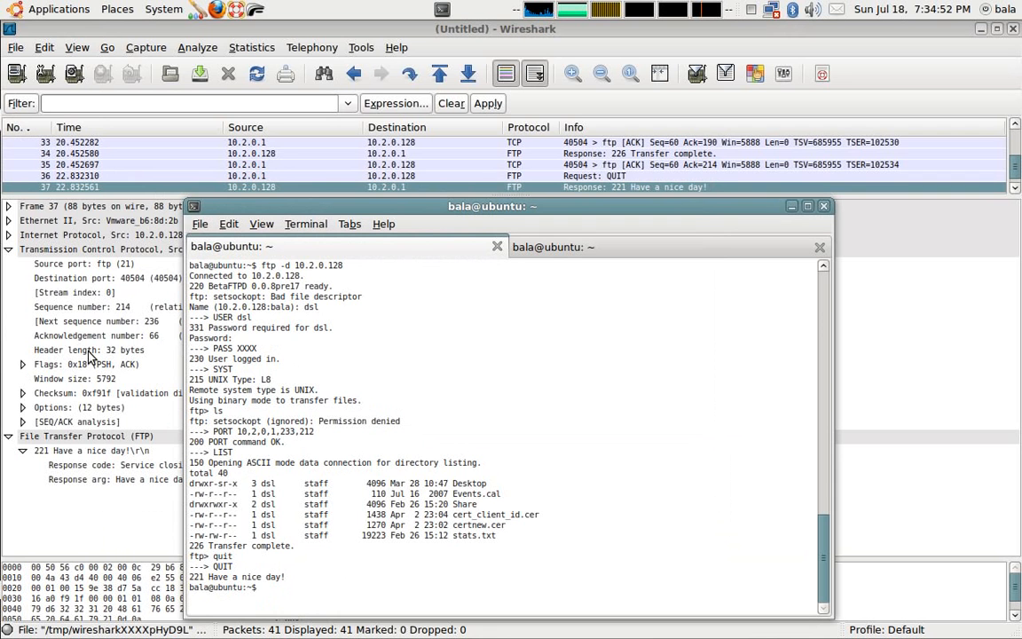
mouse_move(74, 74)
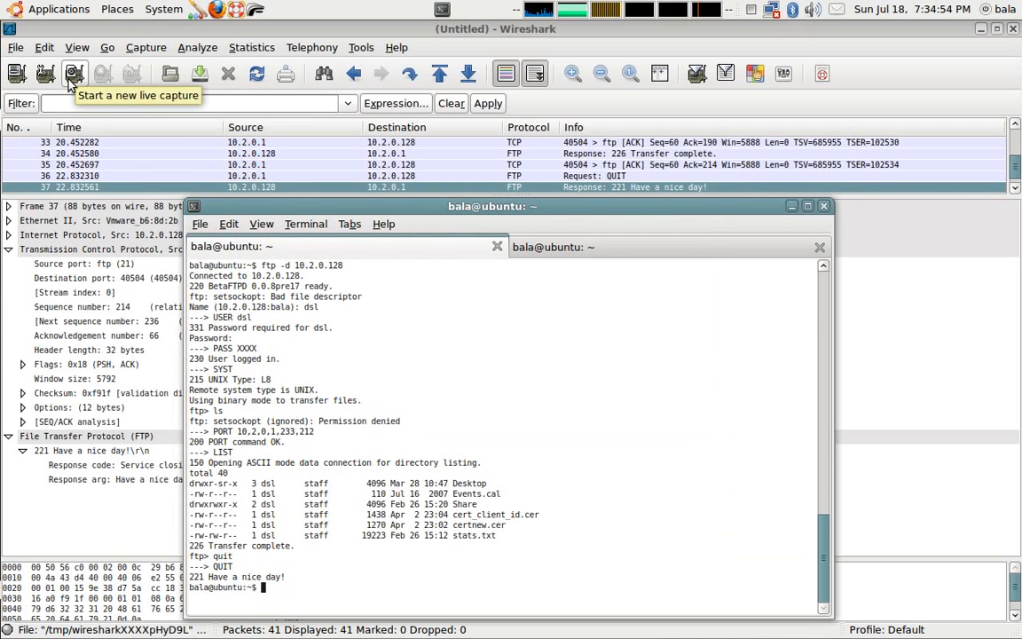
Begin a new live capture, continuing without saving the previous one
left_click(75, 75)
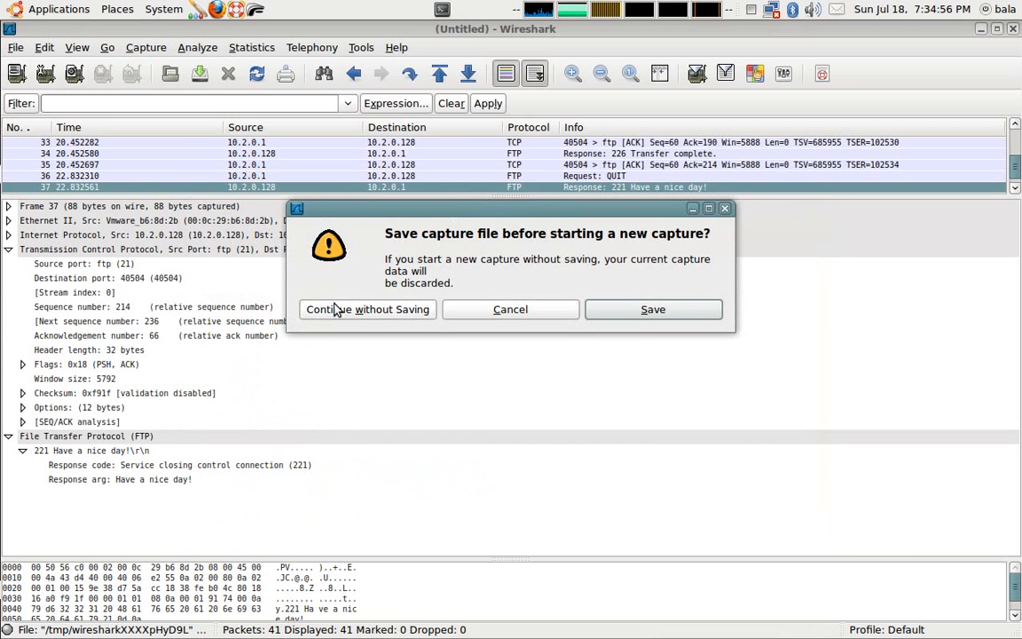
mouse_move(367, 309)
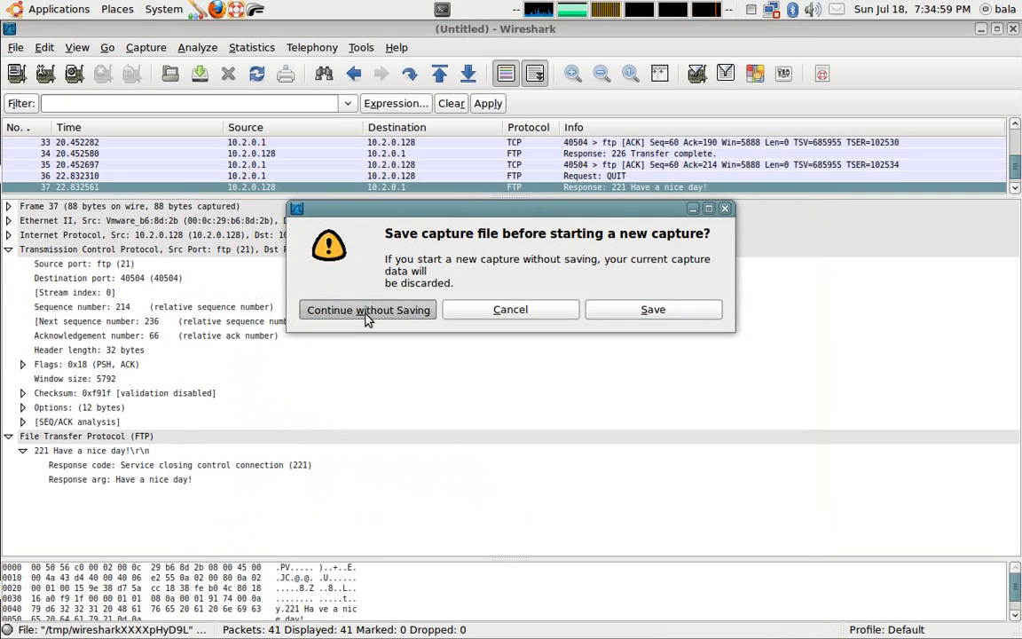
left_click(367, 308)
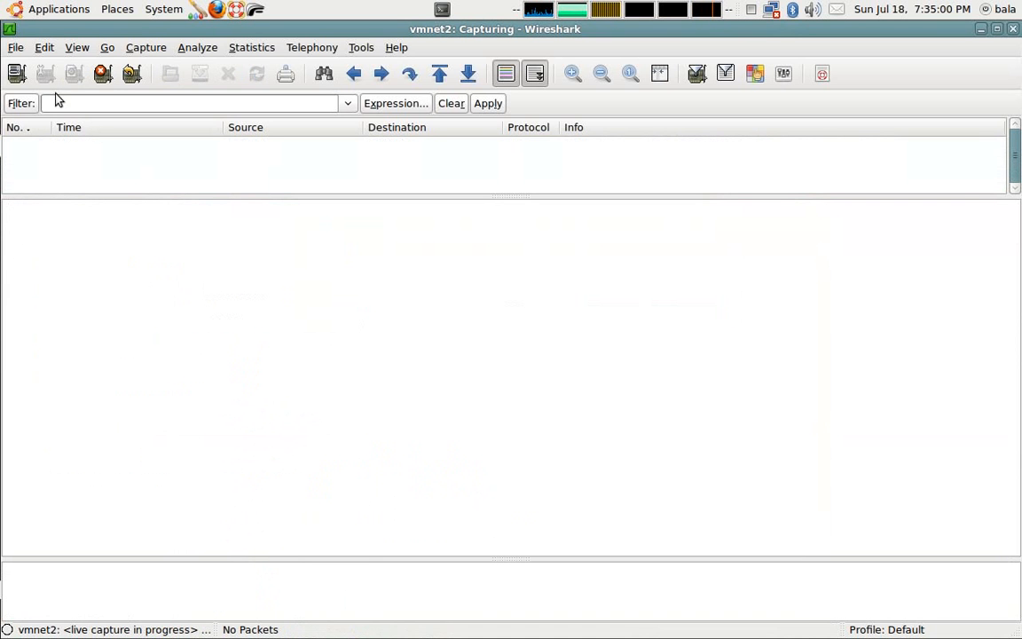
mouse_move(16, 73)
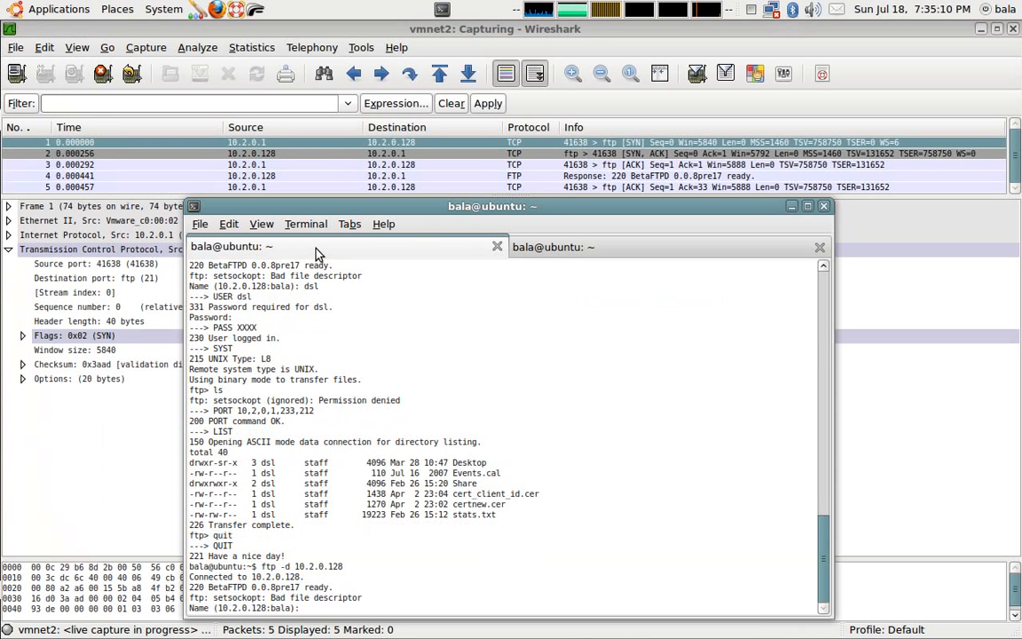
Log in to the FTP server as dsl with its password and switch passive mode on
type("dsl")
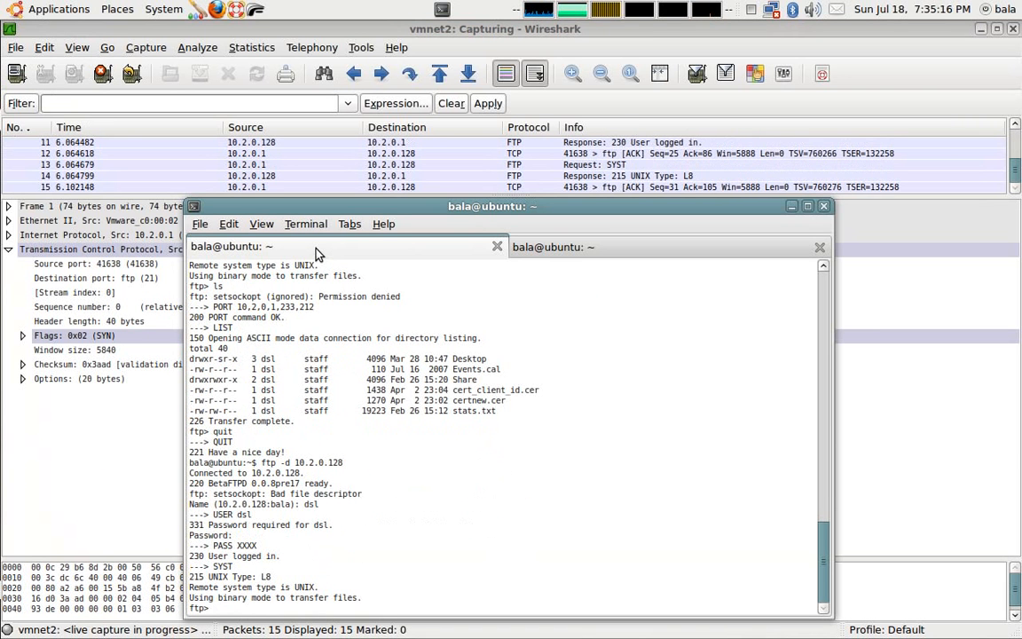
type("p")
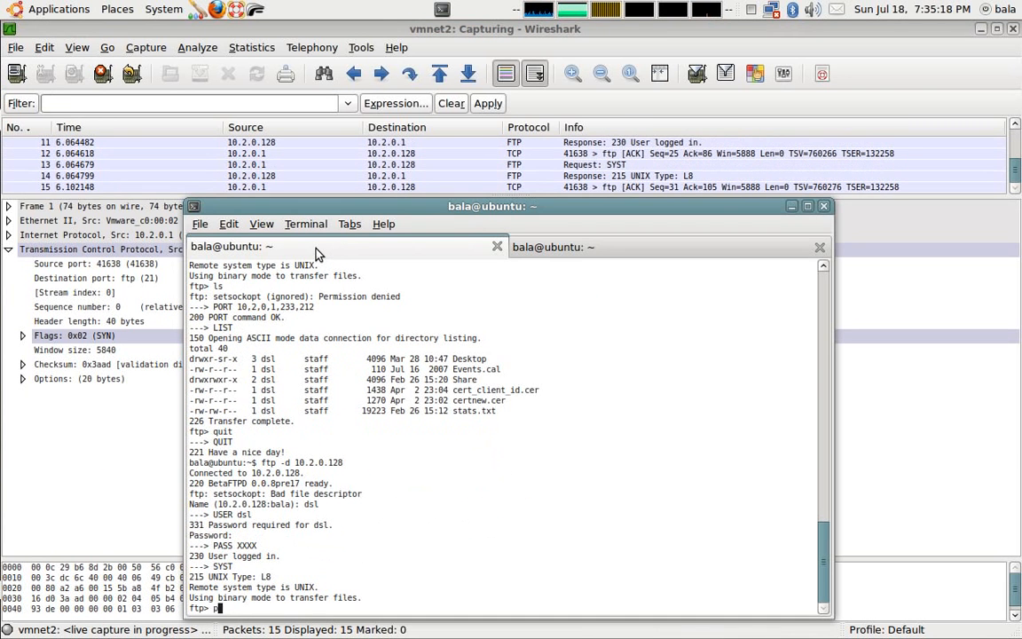
type("passive")
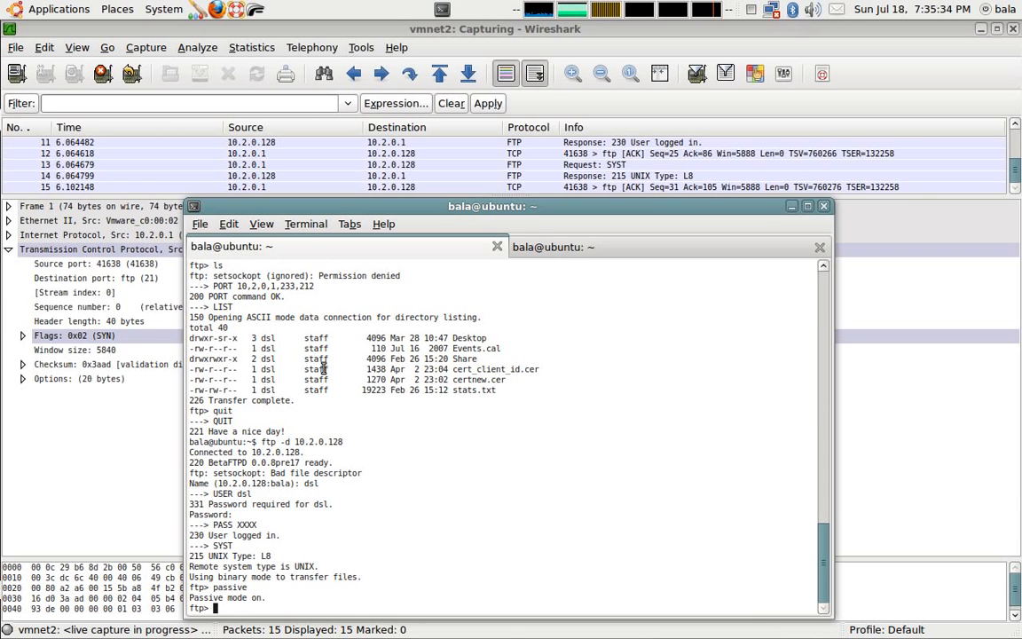
mouse_move(259, 424)
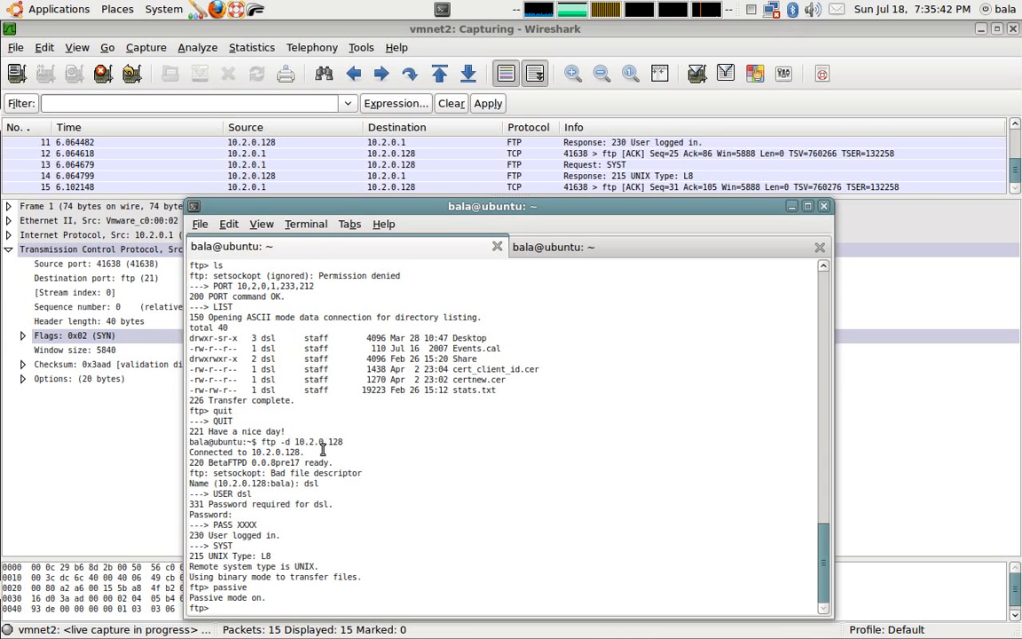
Run ls to list the server directory over a passive-mode data connection
type("ls")
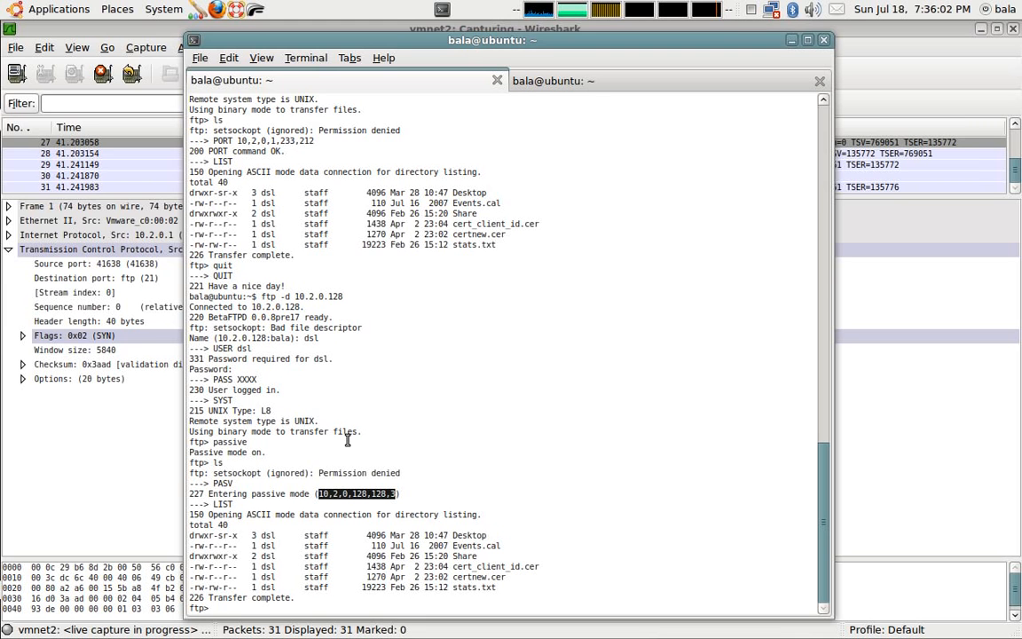
mouse_move(319, 493)
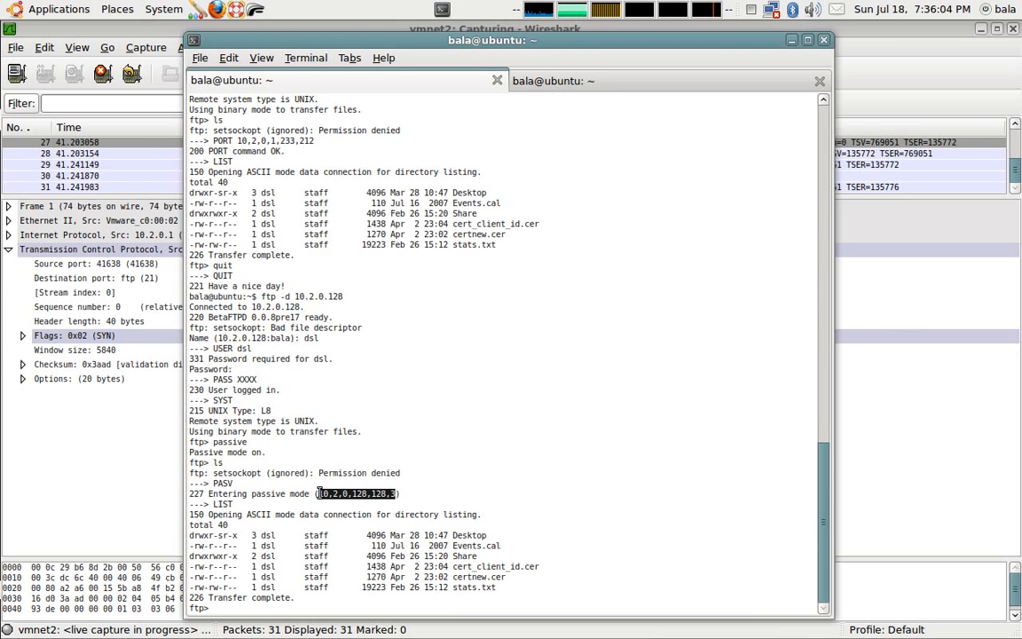
mouse_move(376, 495)
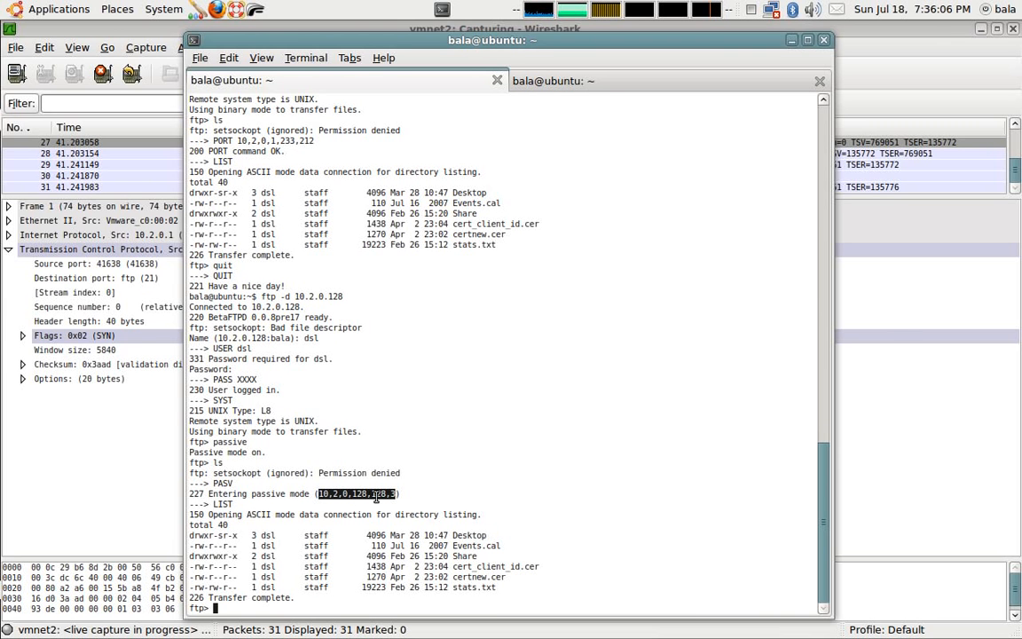
mouse_move(398, 501)
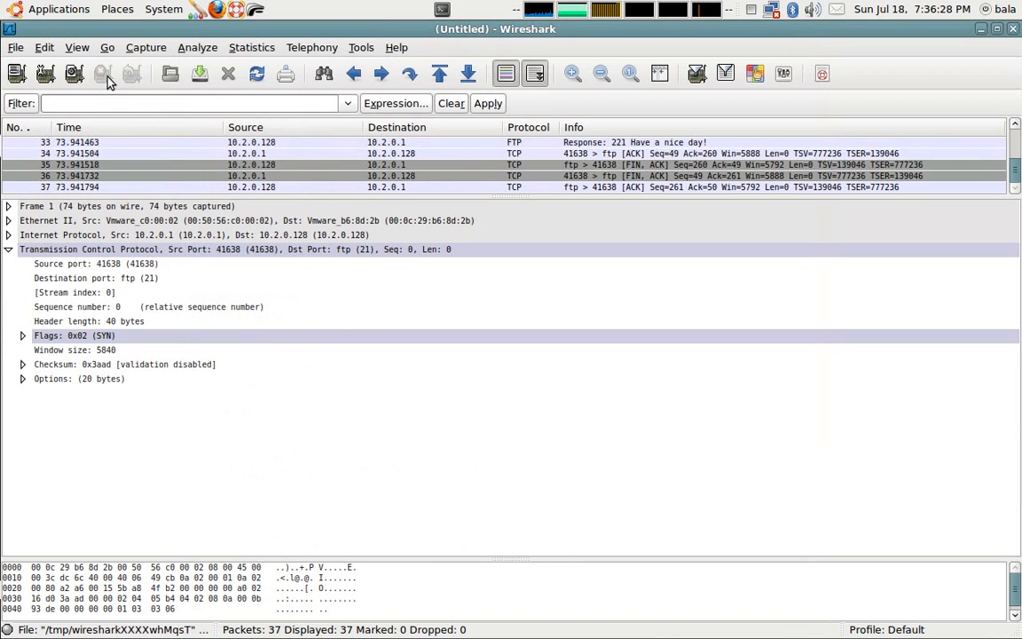
Inspect a packet near the end of the 37-packet passive-mode capture
left_click(160, 152)
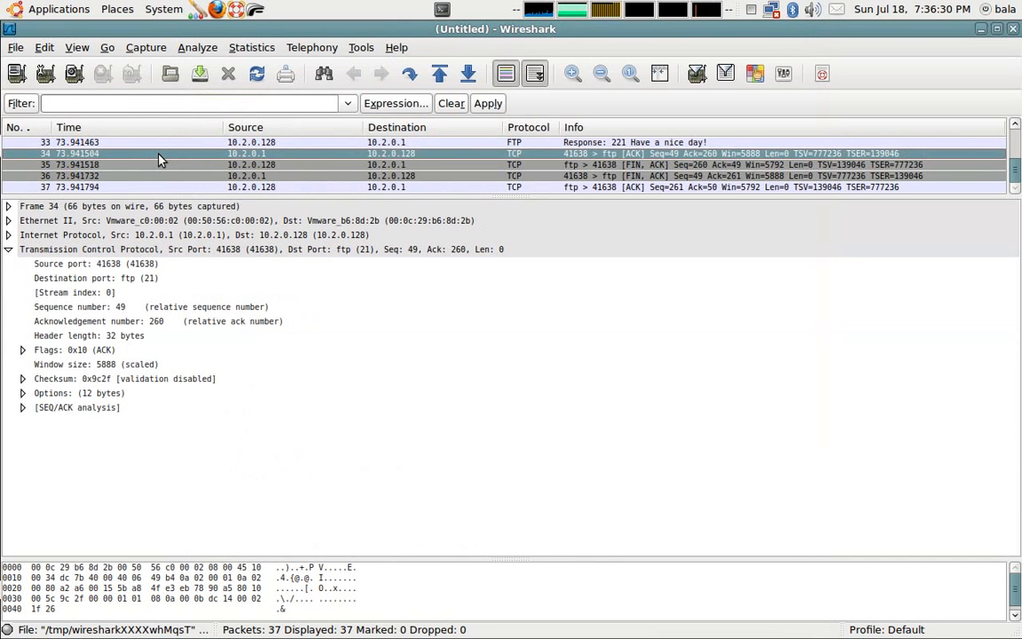